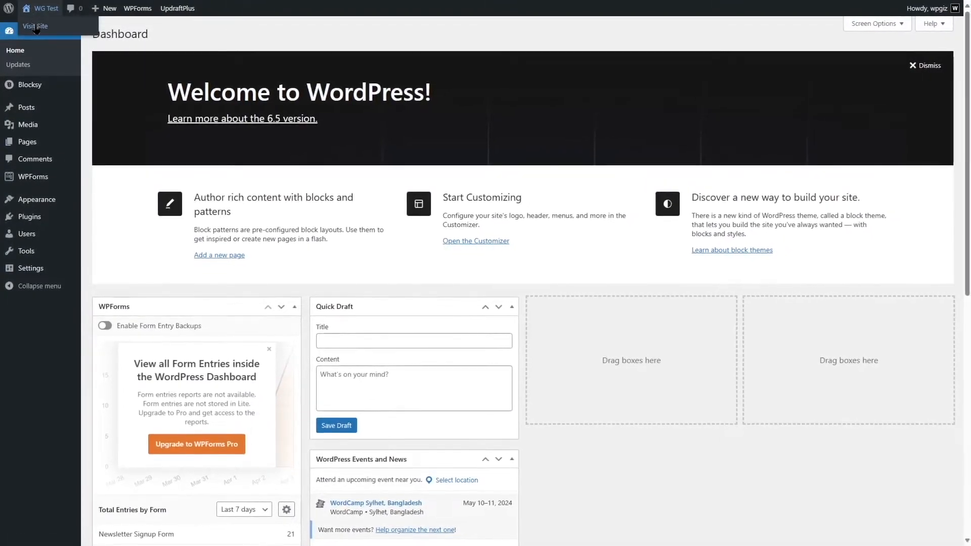
Step: View the live catering site's front end and scroll through the full home page
left_click(35, 26)
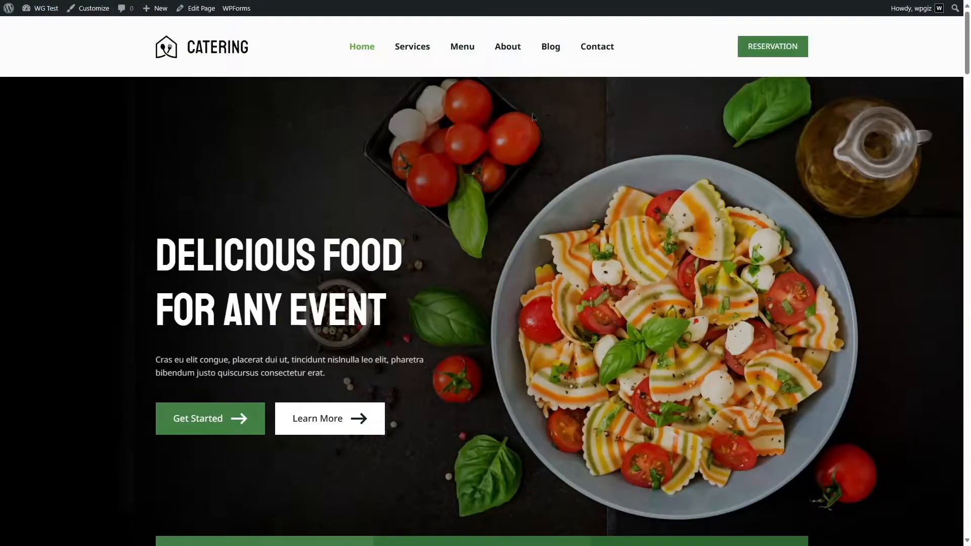
scroll("down", 3)
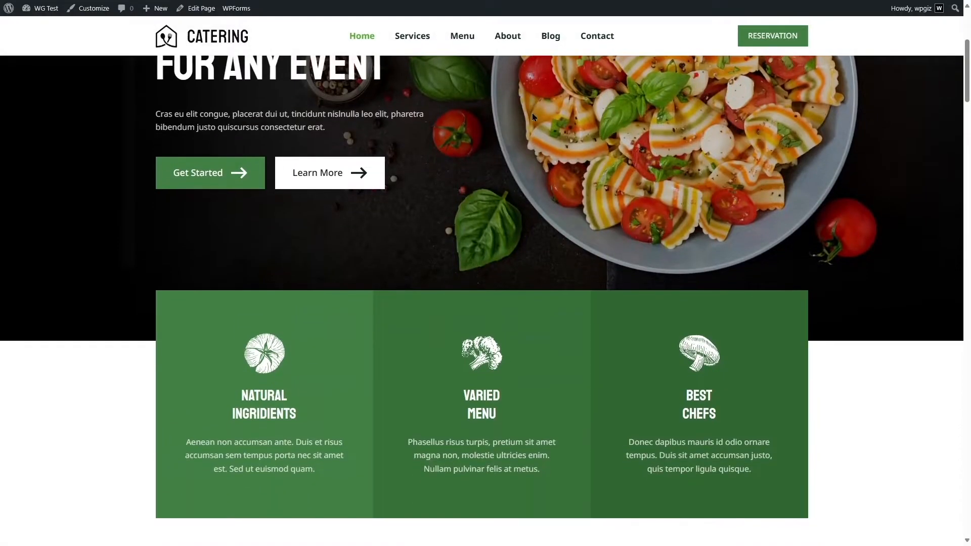
scroll("up", 3)
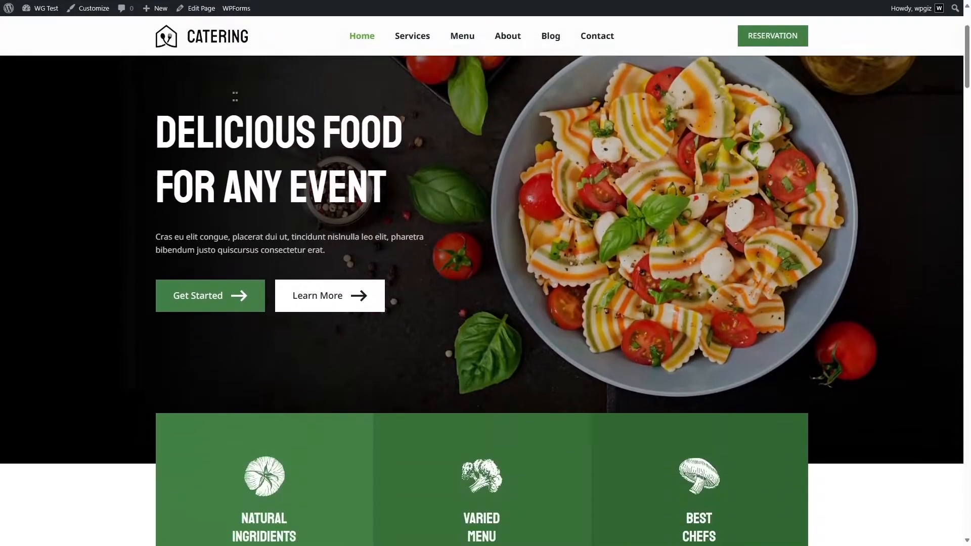
scroll("down", 3)
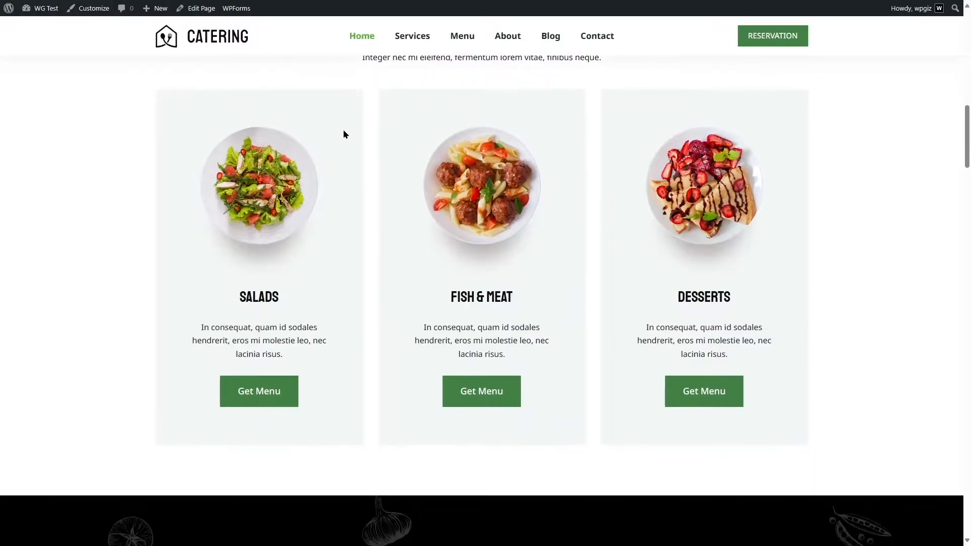
scroll("down", 3)
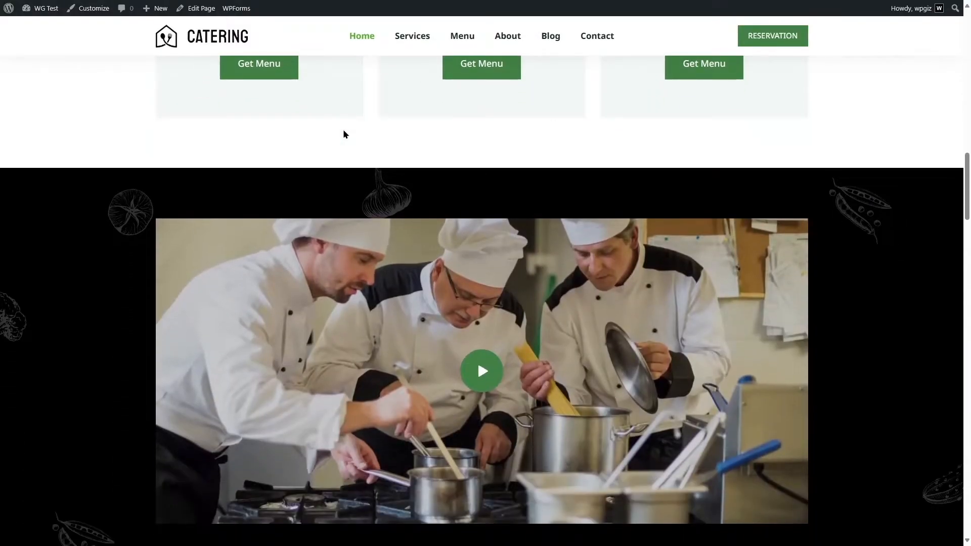
scroll("down", 3)
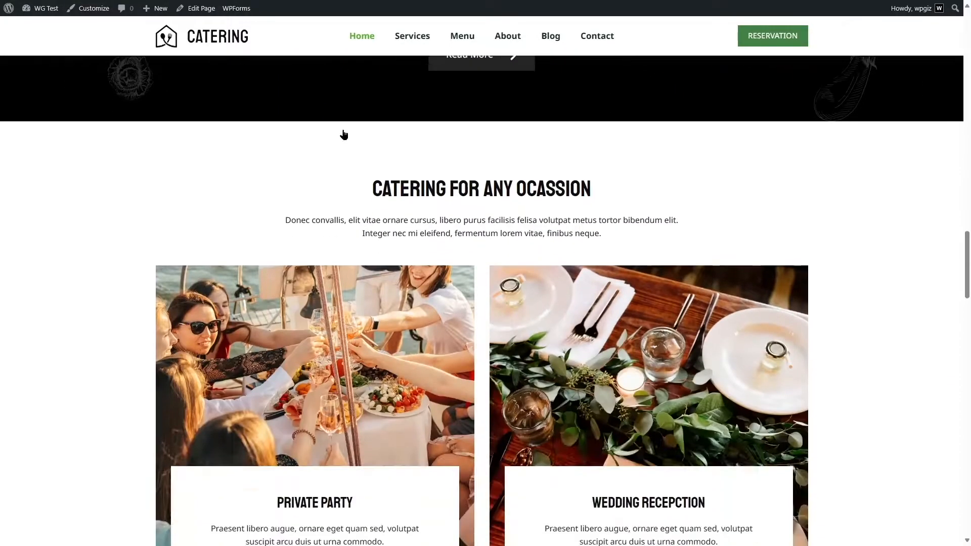
scroll("down", 3)
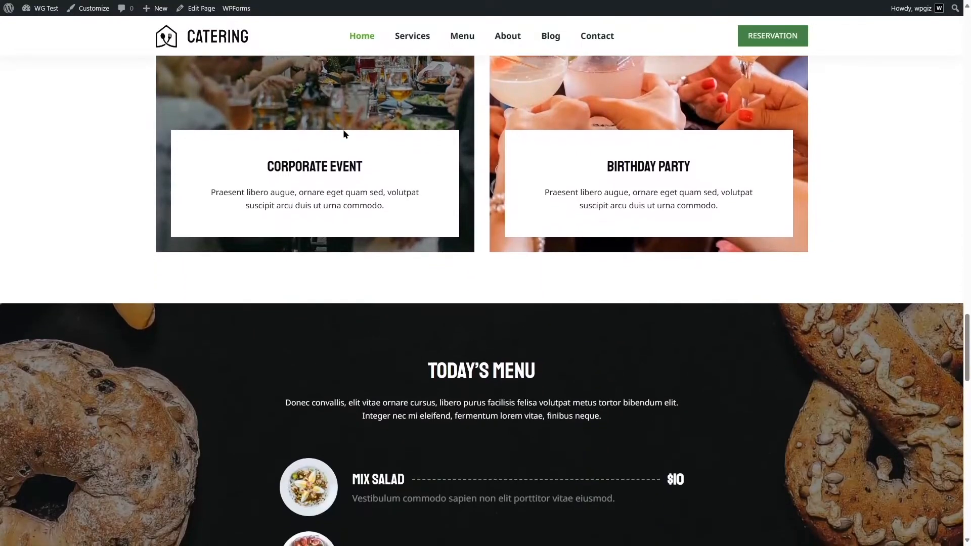
scroll("down", 3)
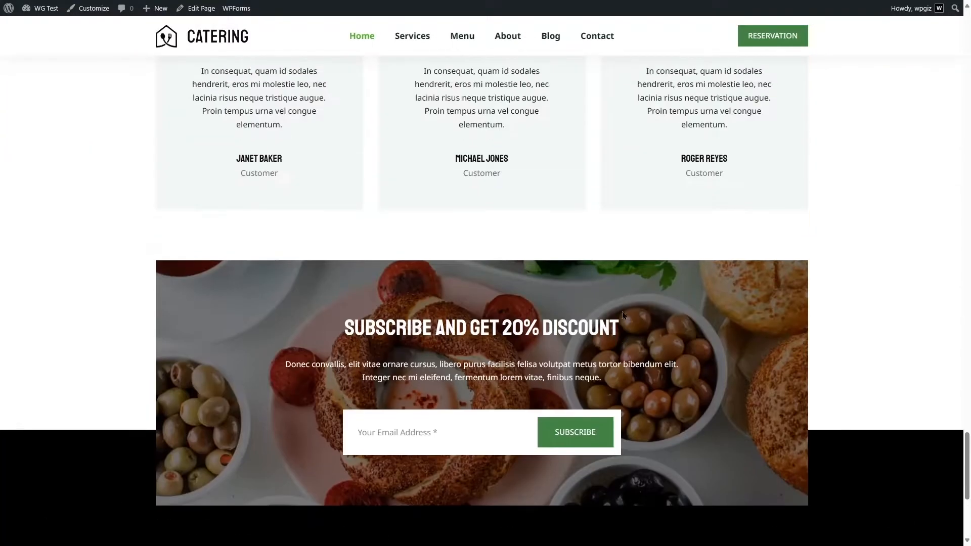
scroll("down", 3)
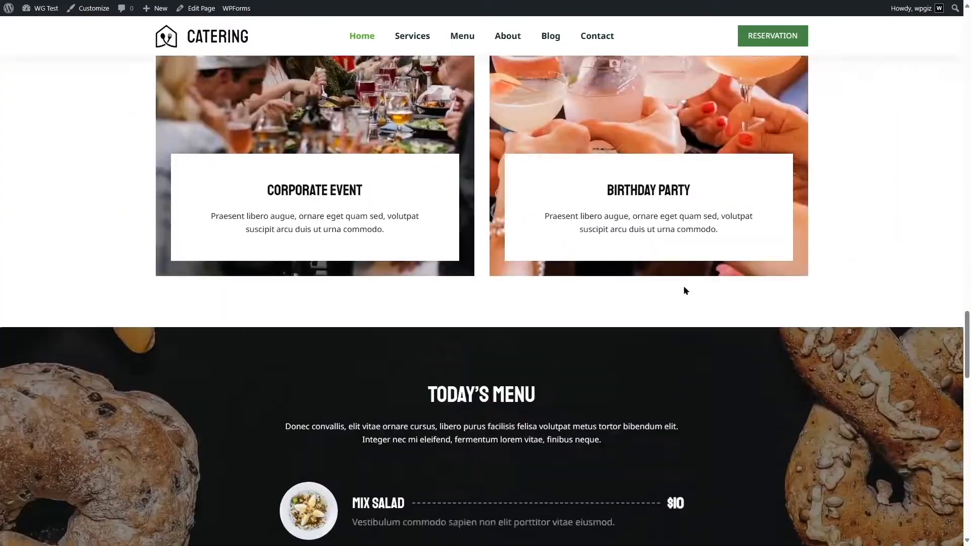
scroll("up", 3)
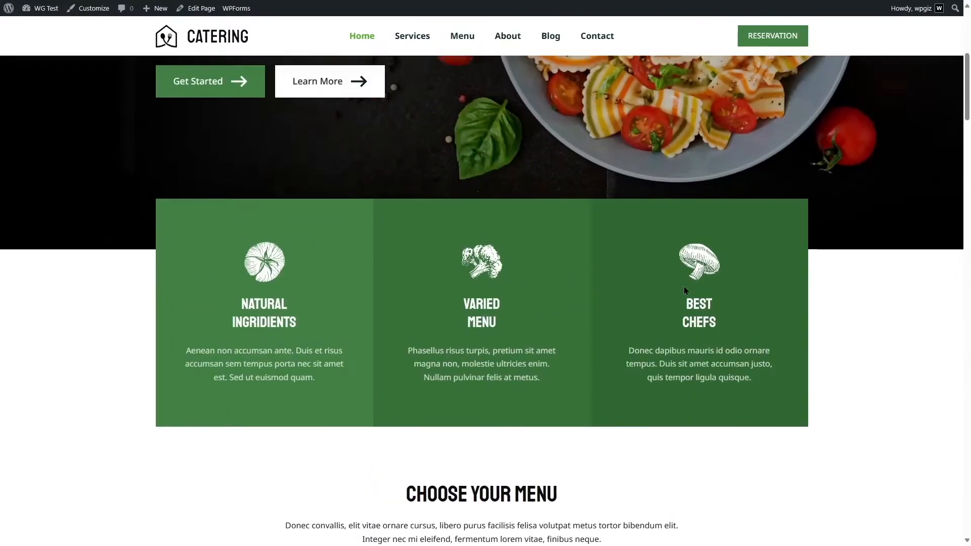
Step: Browse the Services page, then return to the home page via the CATERING logo
left_click(412, 36)
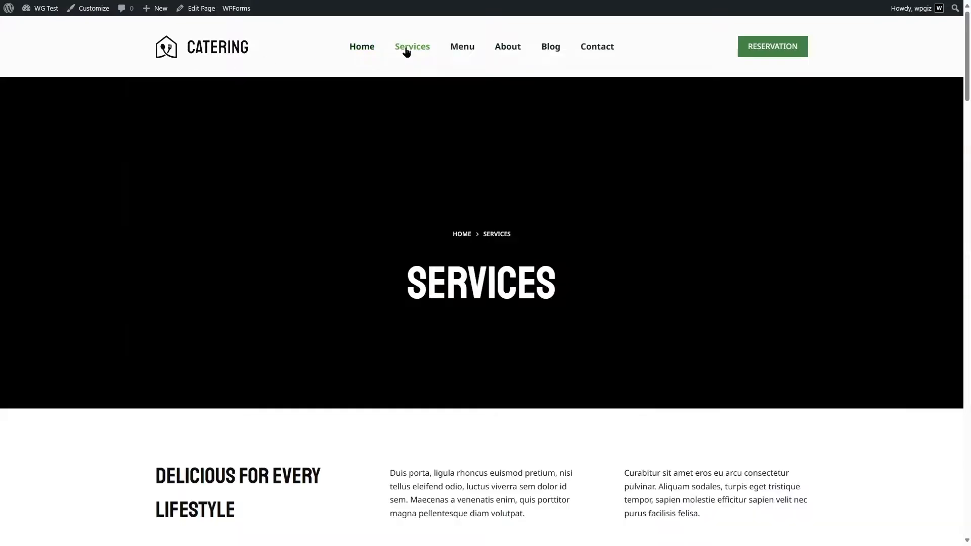
scroll("down", 3)
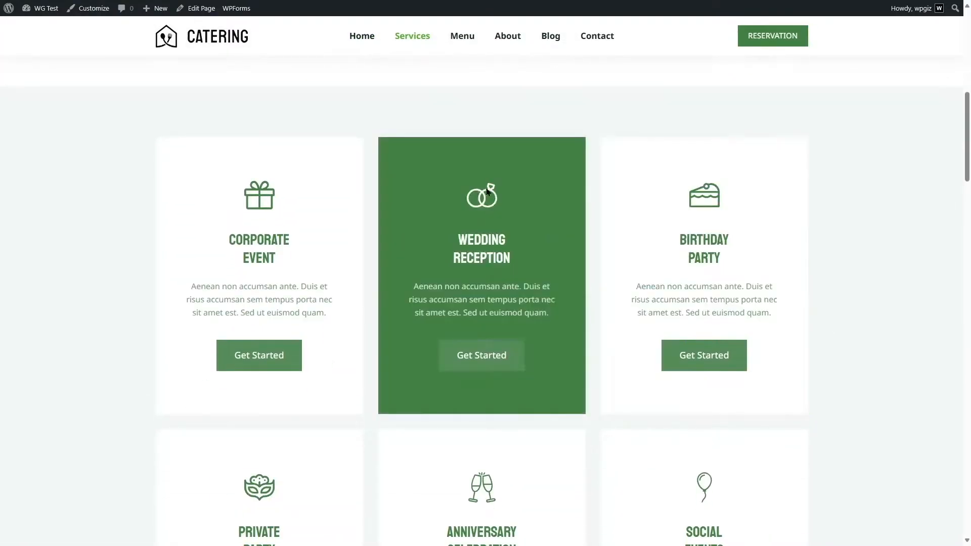
scroll("up", 3)
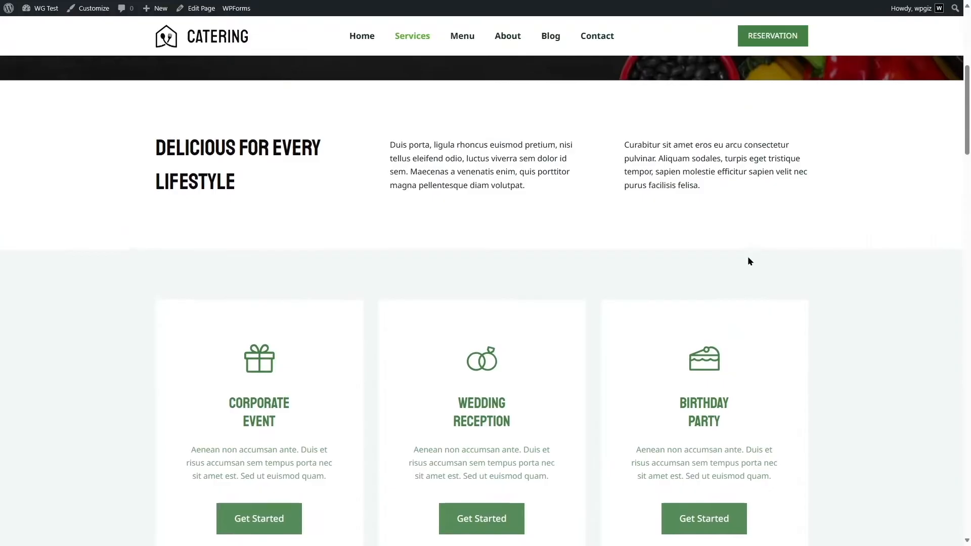
left_click(362, 46)
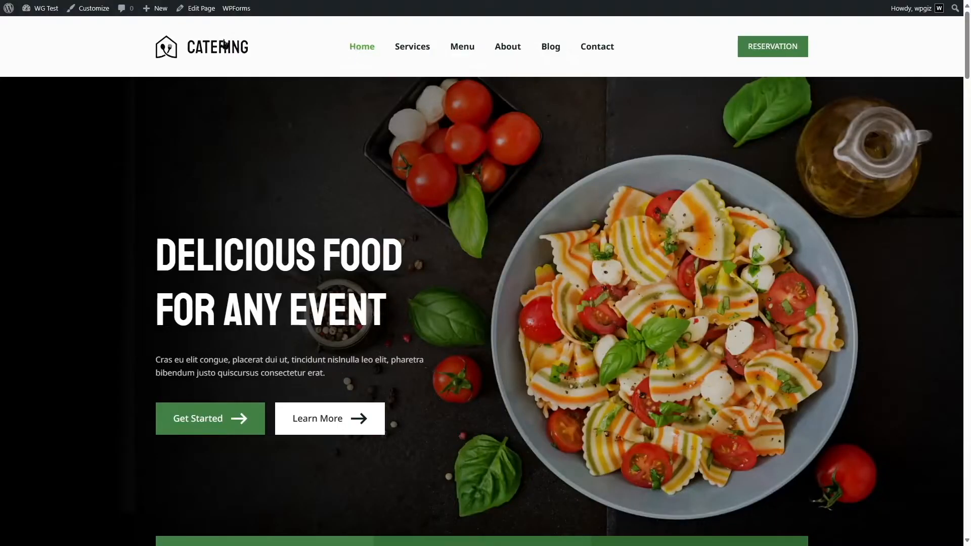
Step: Return to the admin dashboard and go to Plugins > Add New Plugin
left_click(48, 8)
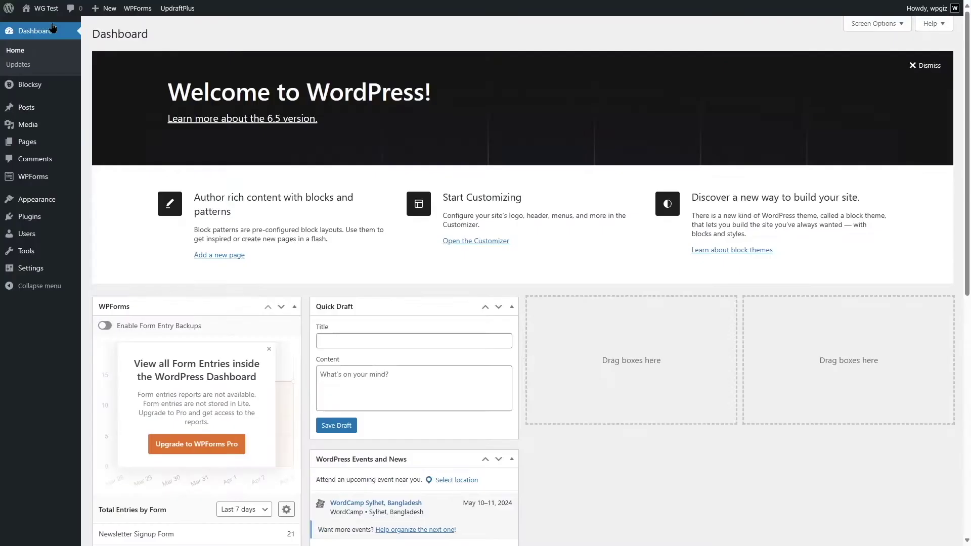
mouse_move(255, 38)
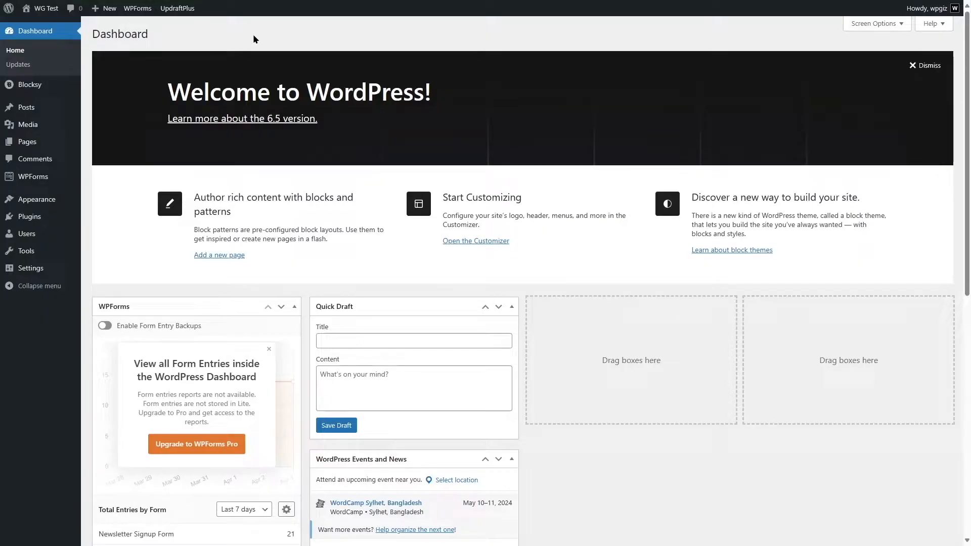
mouse_move(55, 227)
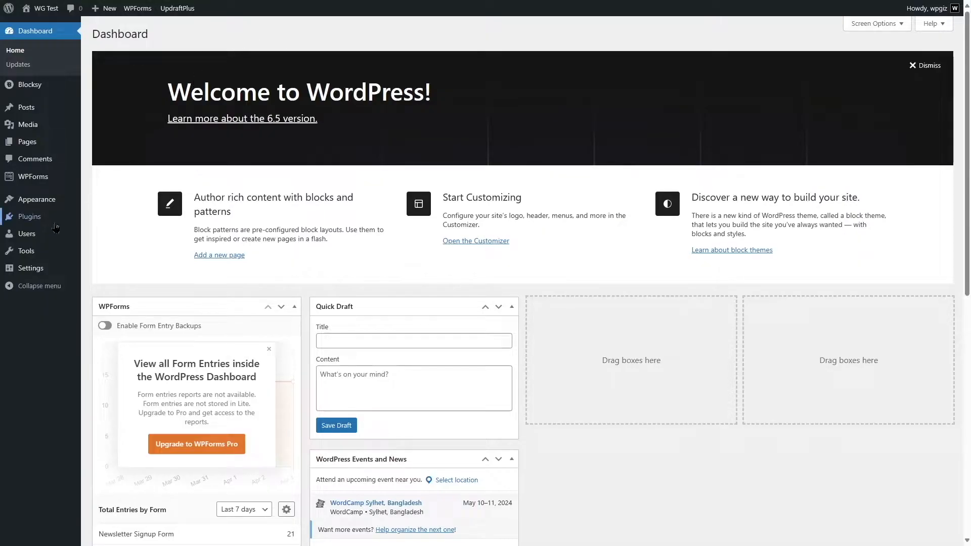
mouse_move(24, 216)
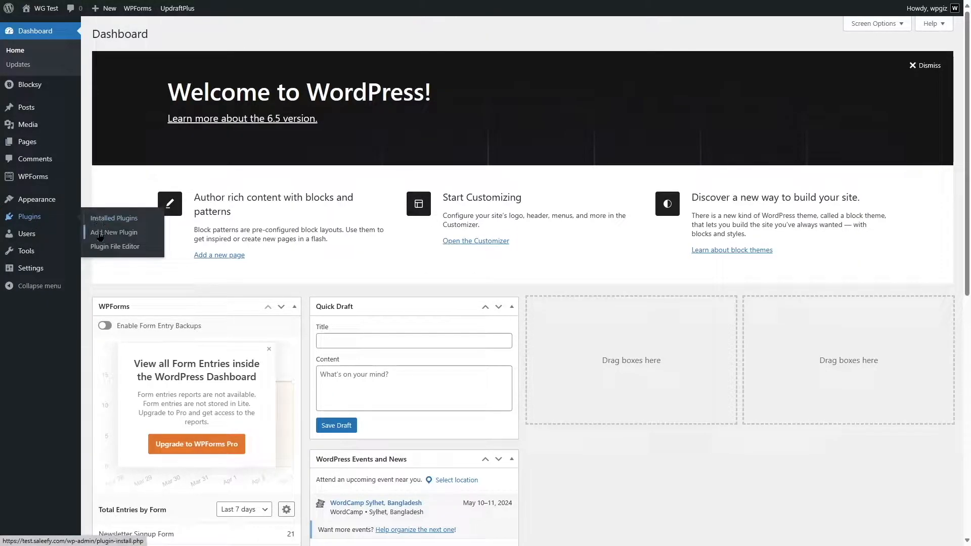
left_click(115, 233)
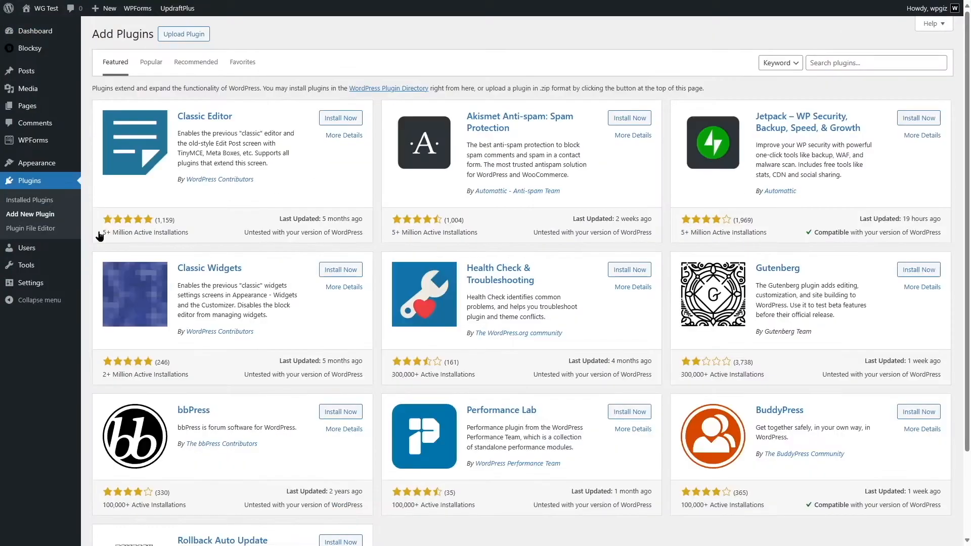
mouse_move(806, 73)
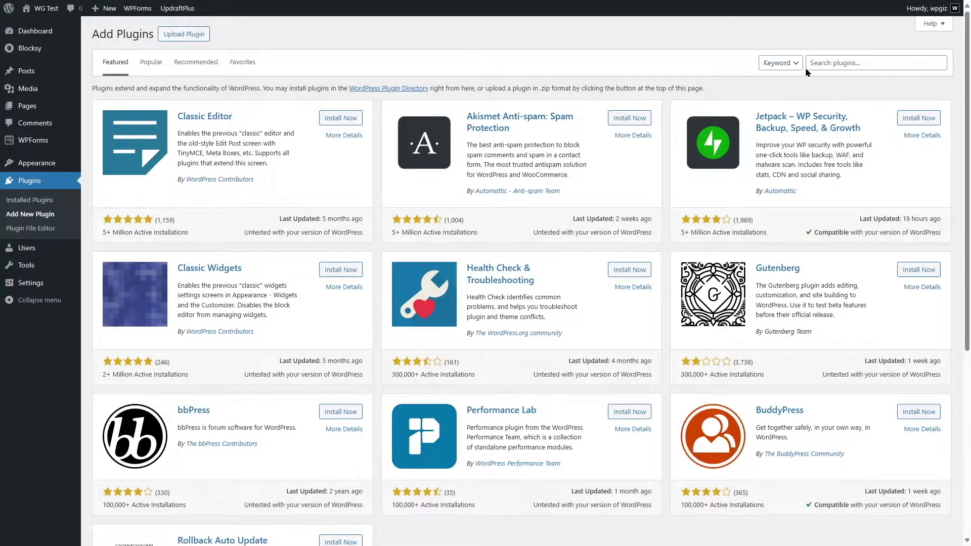
Step: Search 'All in one wp migration', then install and activate All-in-One WP Migration
left_click(876, 63)
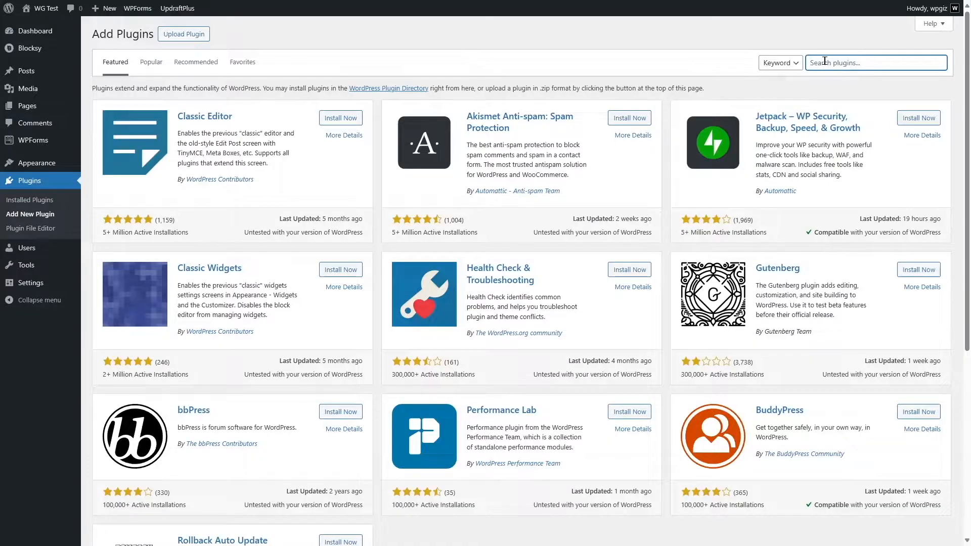
type("All in one wp migration")
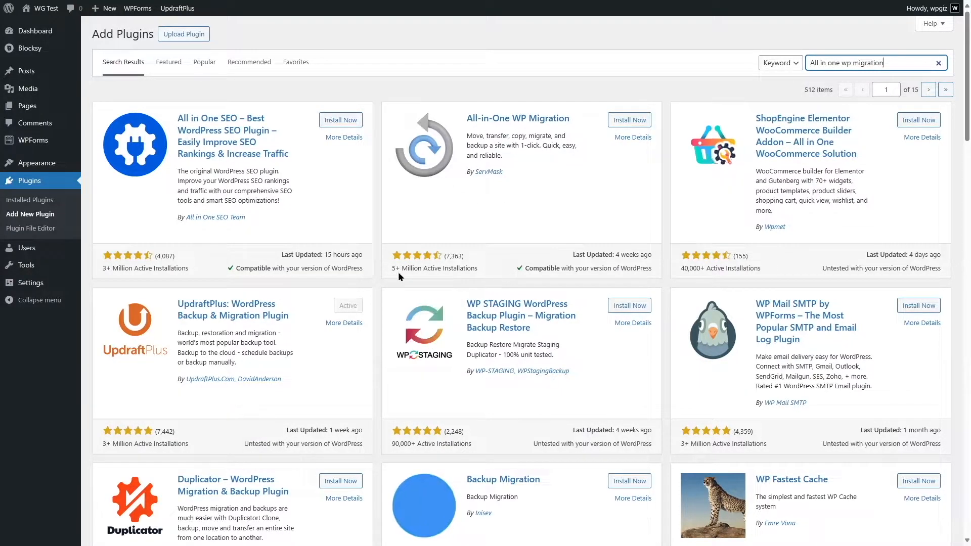
mouse_move(495, 277)
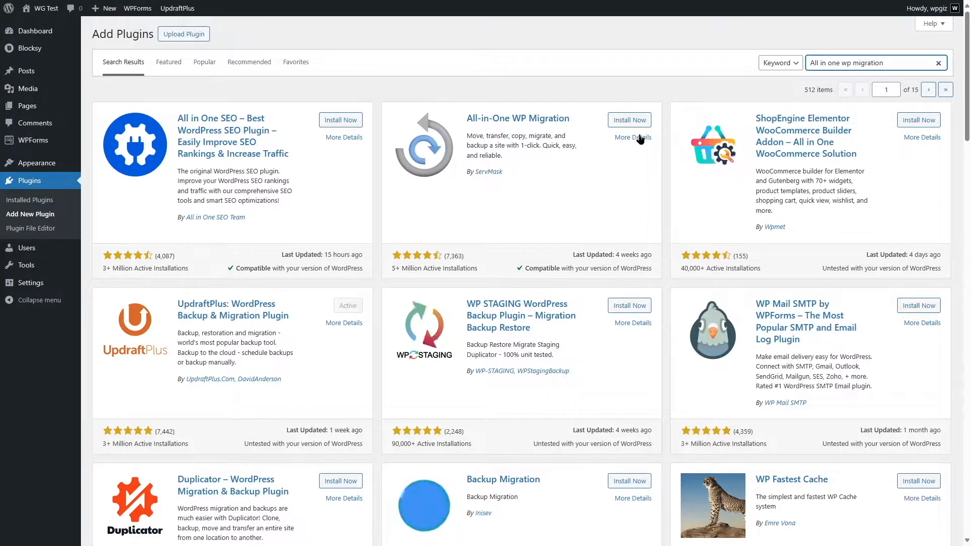
left_click(630, 119)
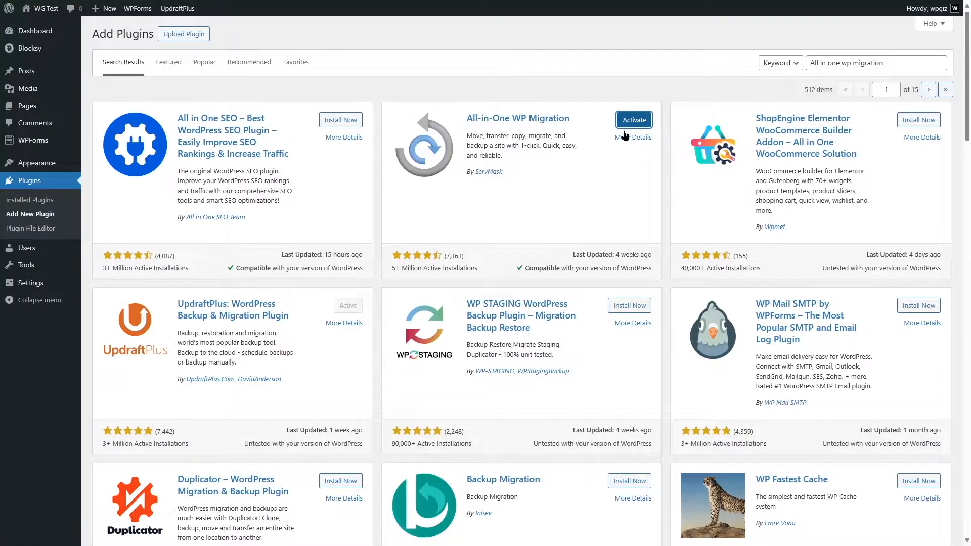
left_click(633, 120)
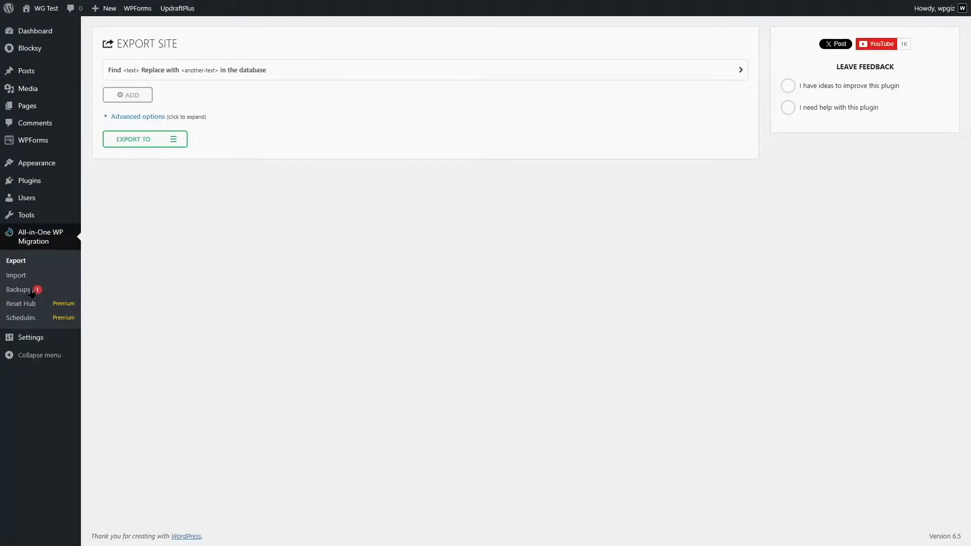
mouse_move(147, 53)
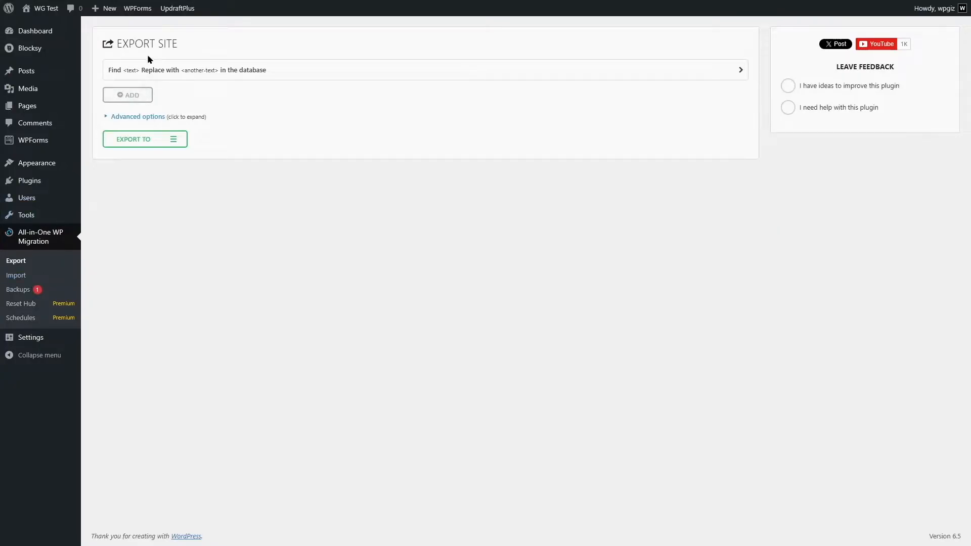
mouse_move(221, 123)
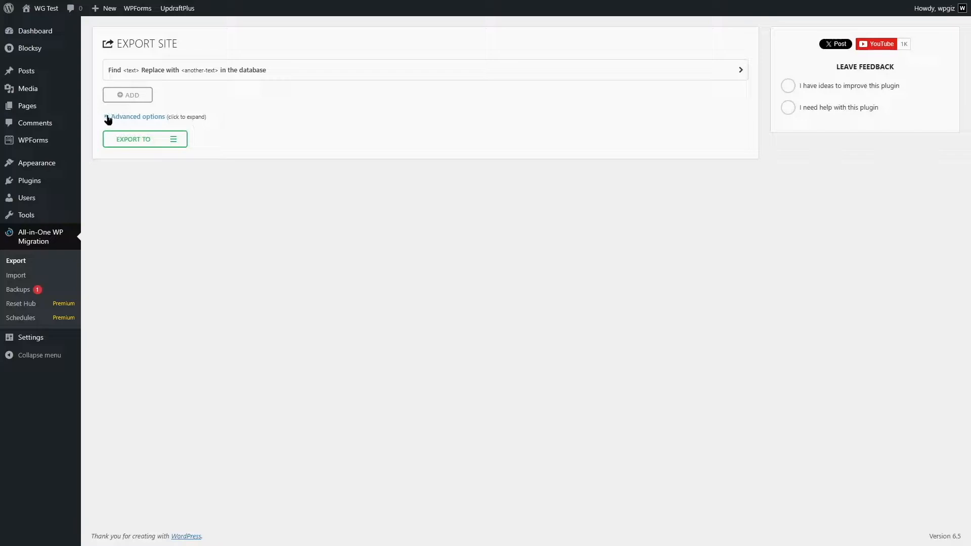
left_click(138, 116)
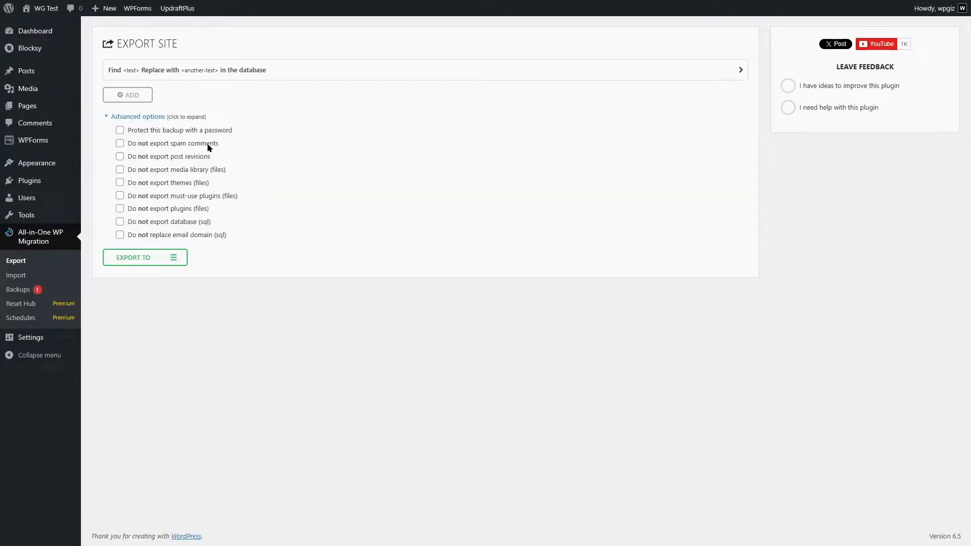
mouse_move(205, 160)
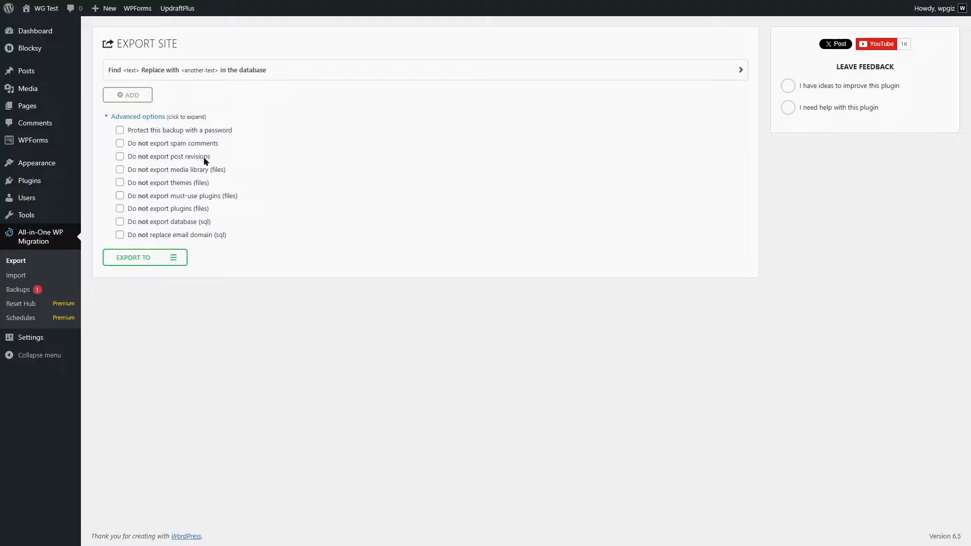
mouse_move(204, 178)
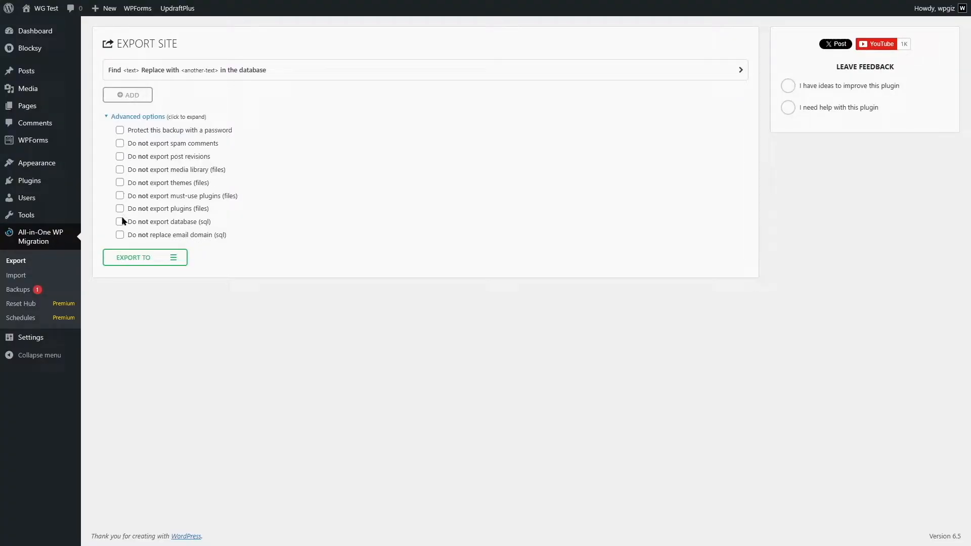
mouse_move(156, 135)
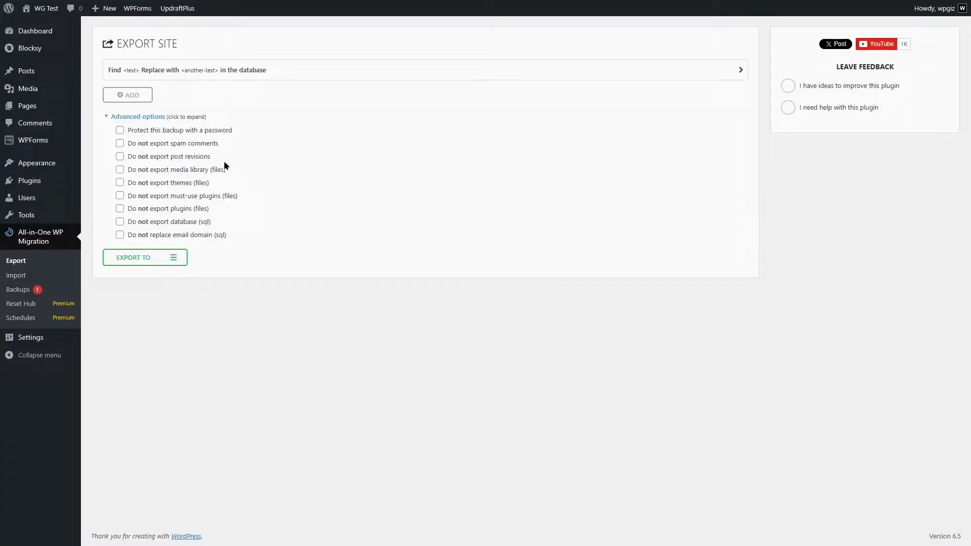
mouse_move(117, 150)
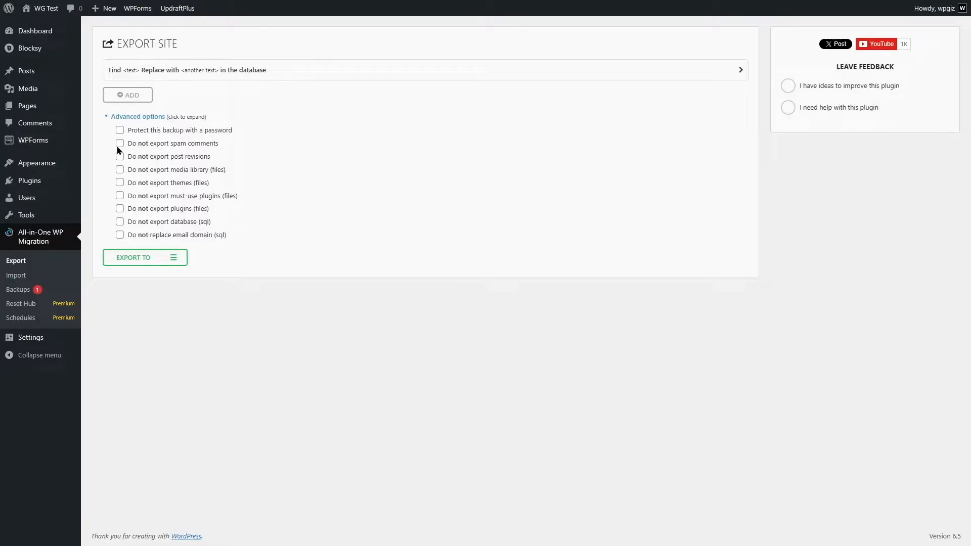
mouse_move(108, 119)
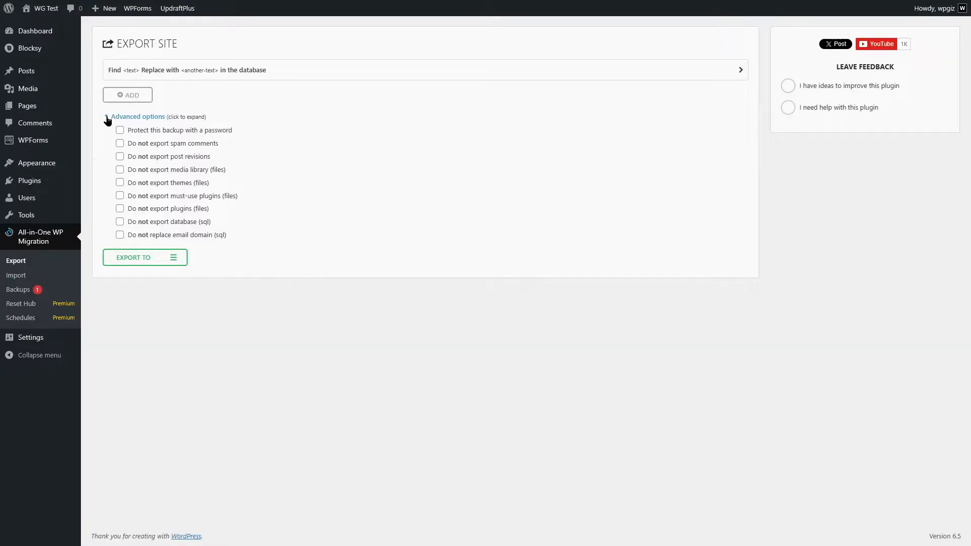
left_click(138, 117)
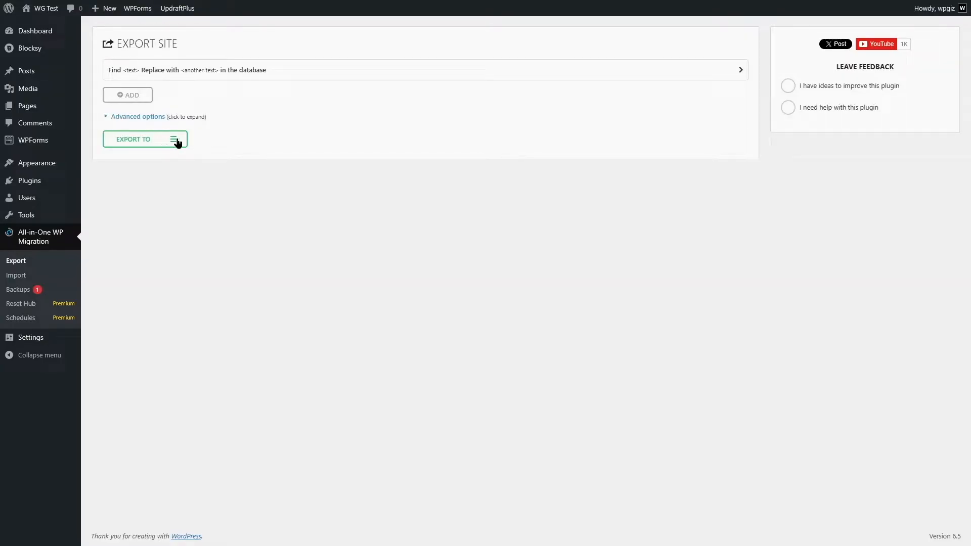
Step: Export the whole test.saleefy.com site to a downloadable FILE
left_click(145, 138)
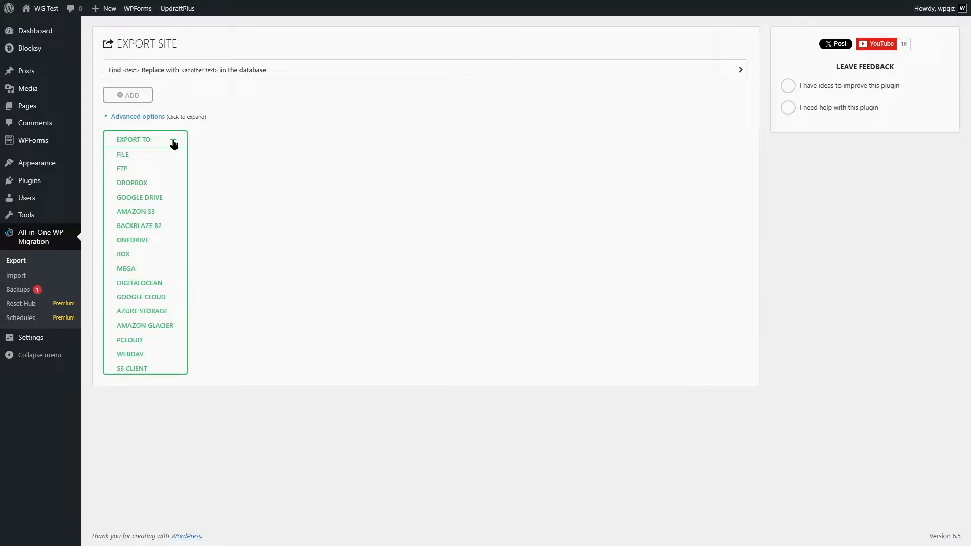
mouse_move(166, 184)
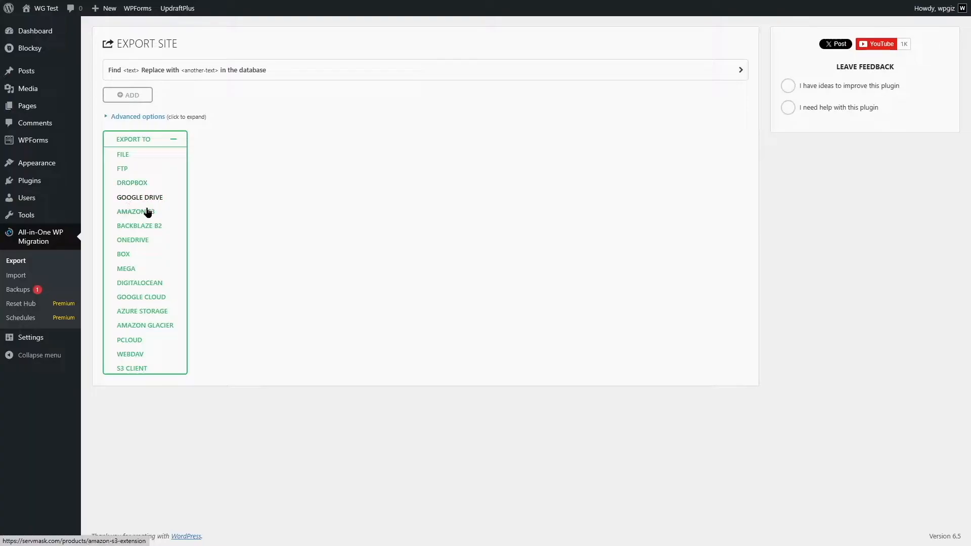
mouse_move(139, 233)
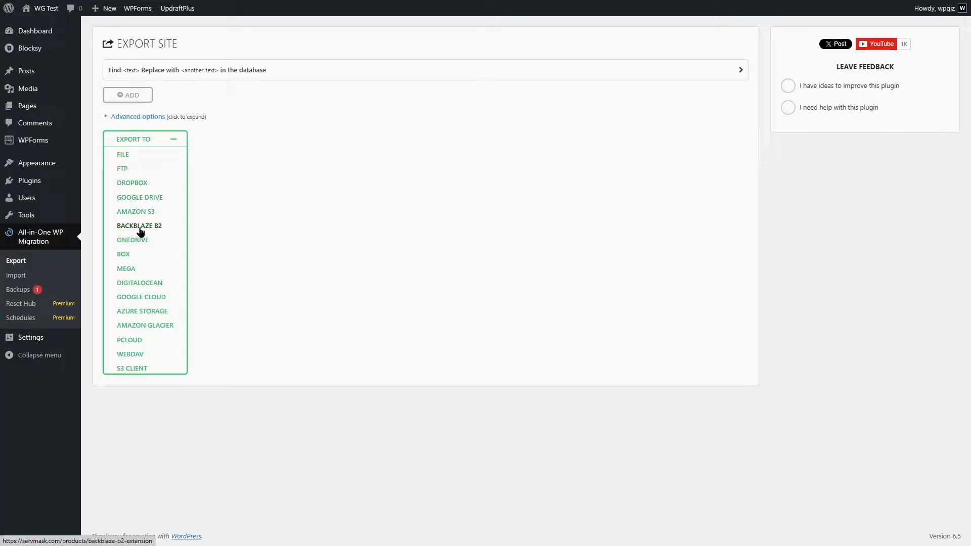
mouse_move(134, 192)
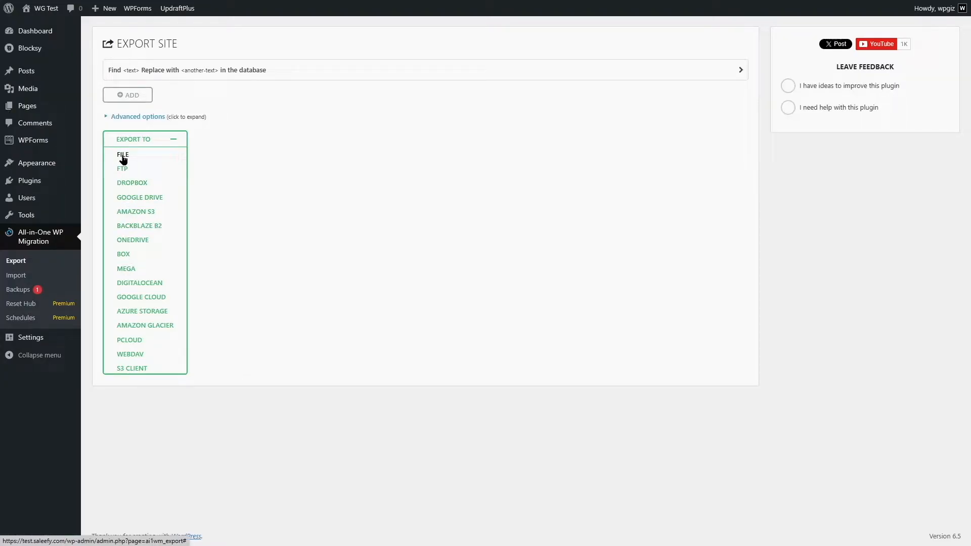
left_click(123, 155)
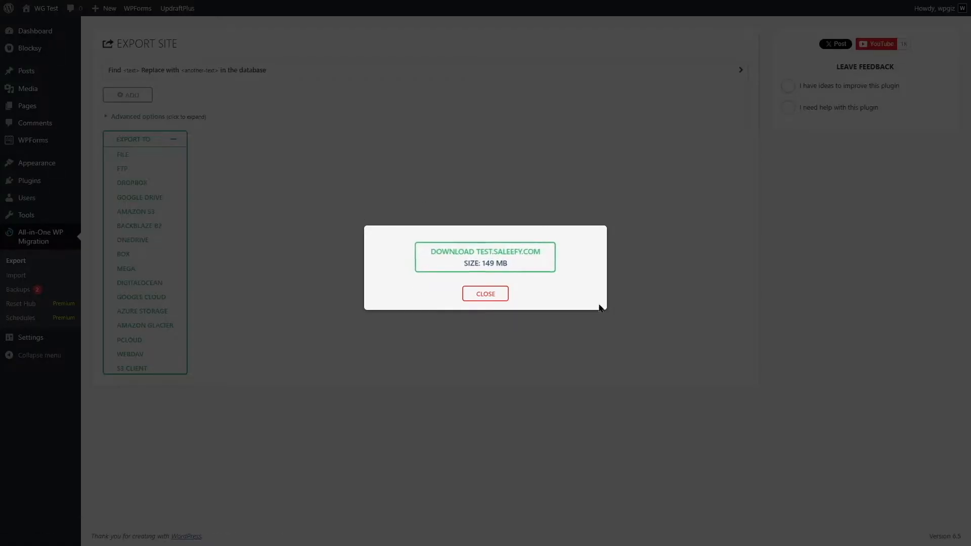
mouse_move(442, 296)
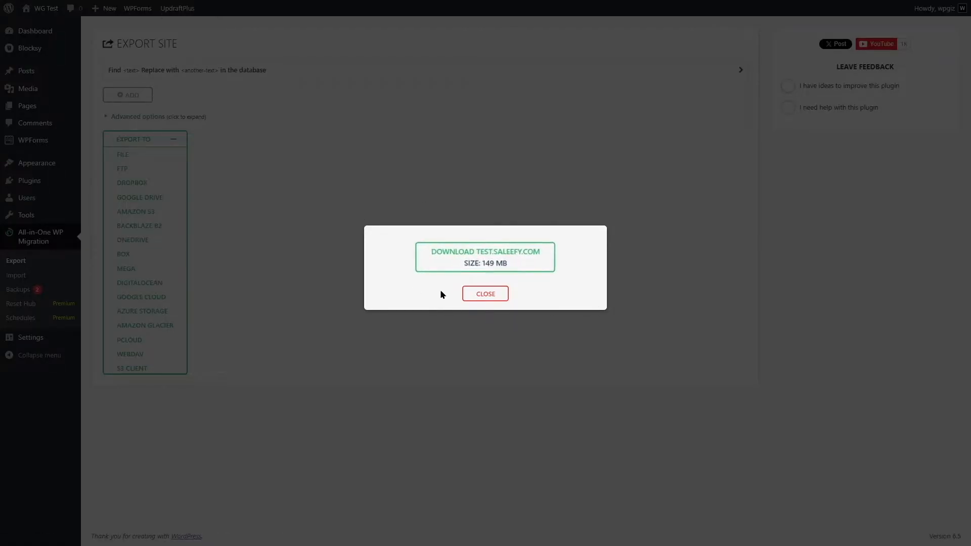
mouse_move(483, 265)
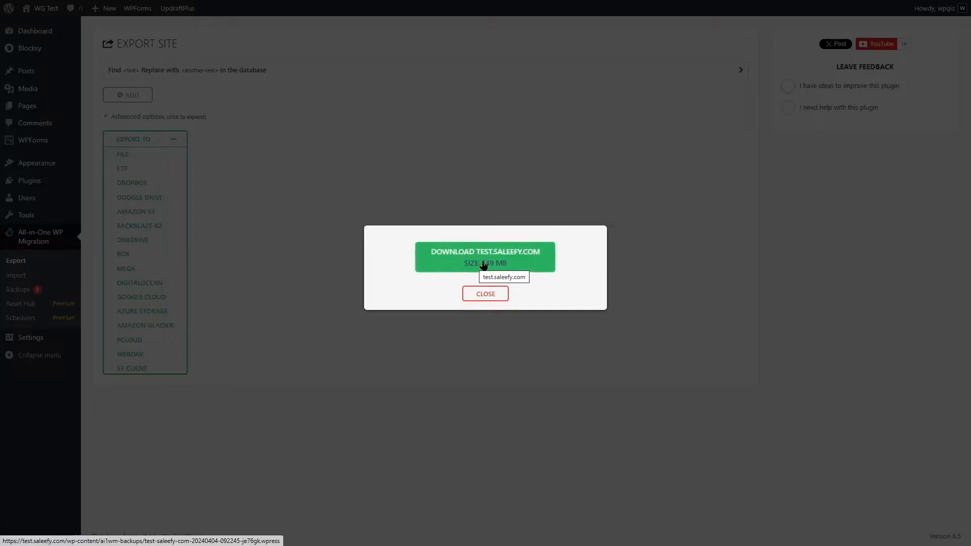
Step: Download the 149 MB site export and close the download window
left_click(484, 265)
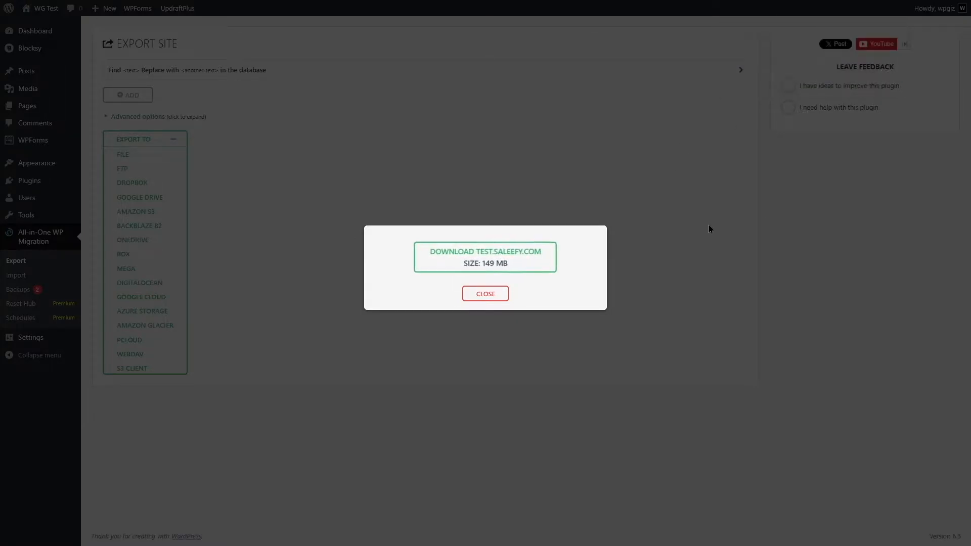
left_click(485, 294)
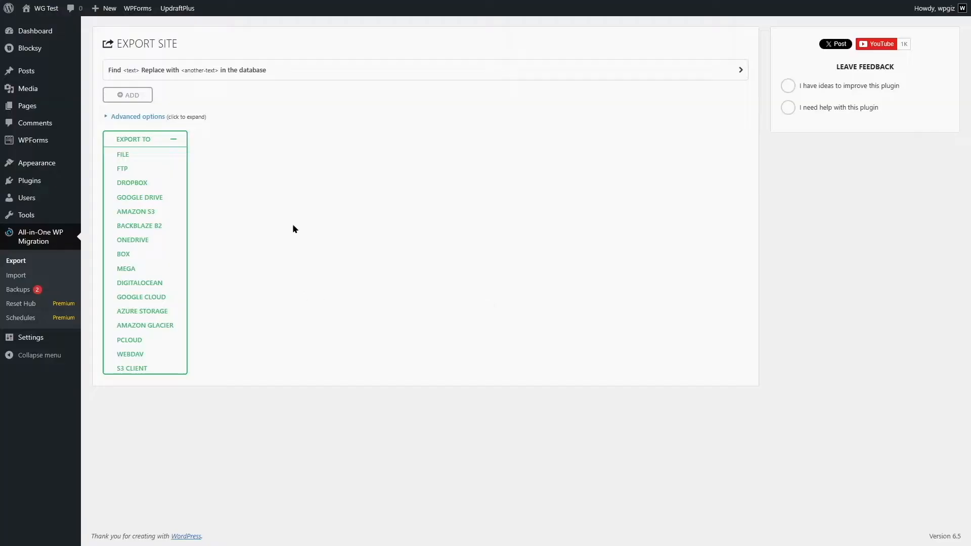
mouse_move(508, 193)
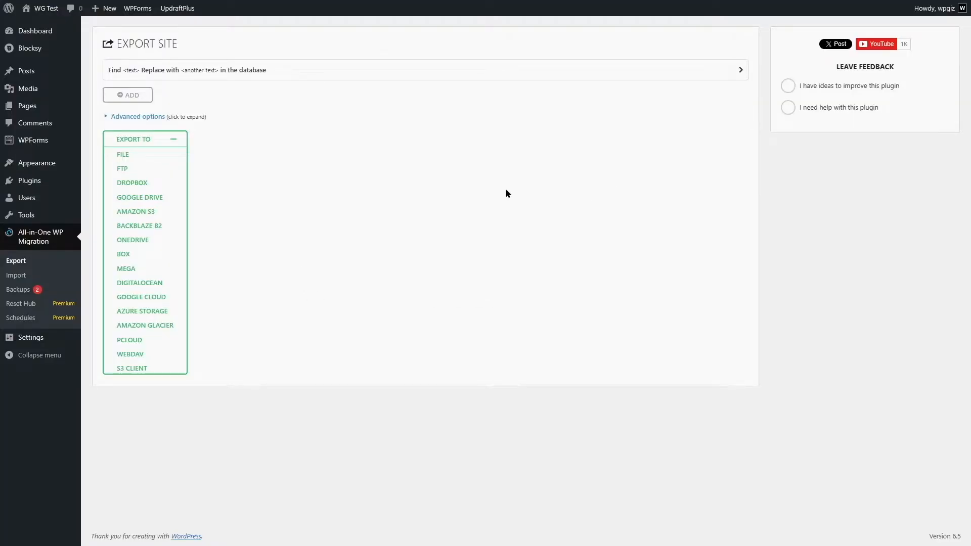
mouse_move(486, 176)
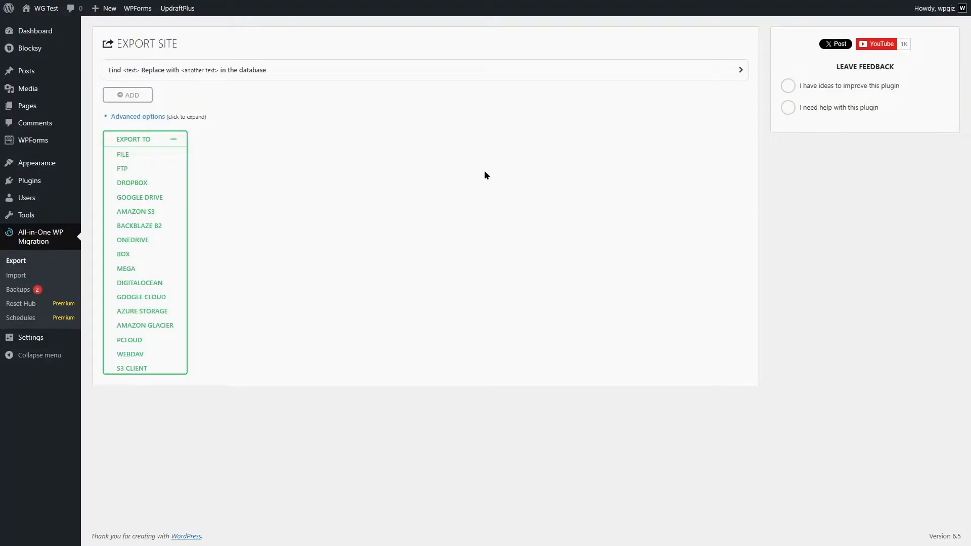
mouse_move(482, 182)
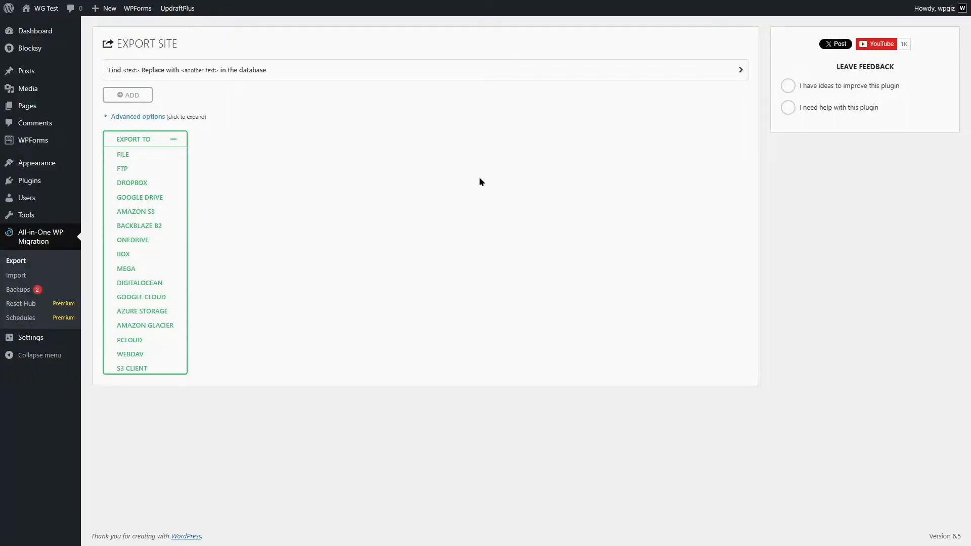
mouse_move(465, 168)
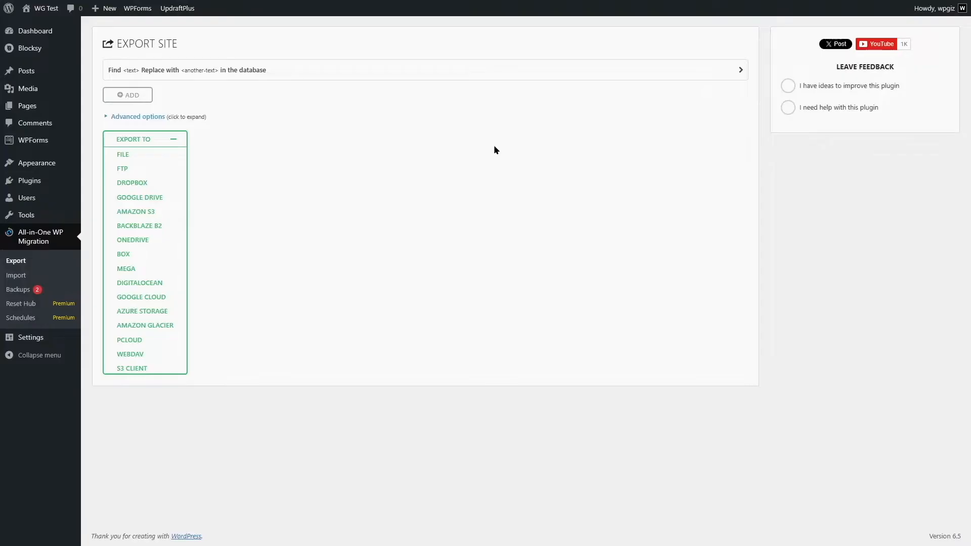
mouse_move(625, 166)
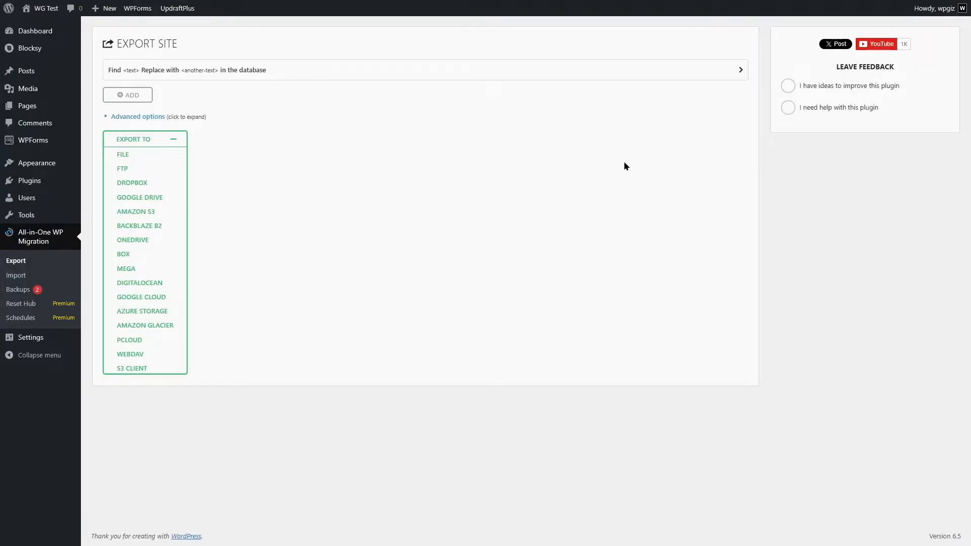
mouse_move(514, 206)
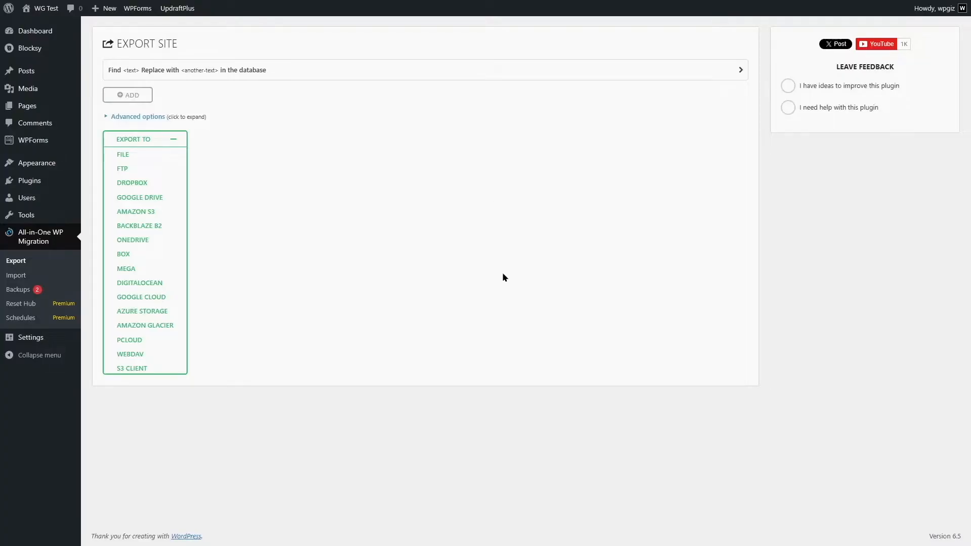
mouse_move(290, 58)
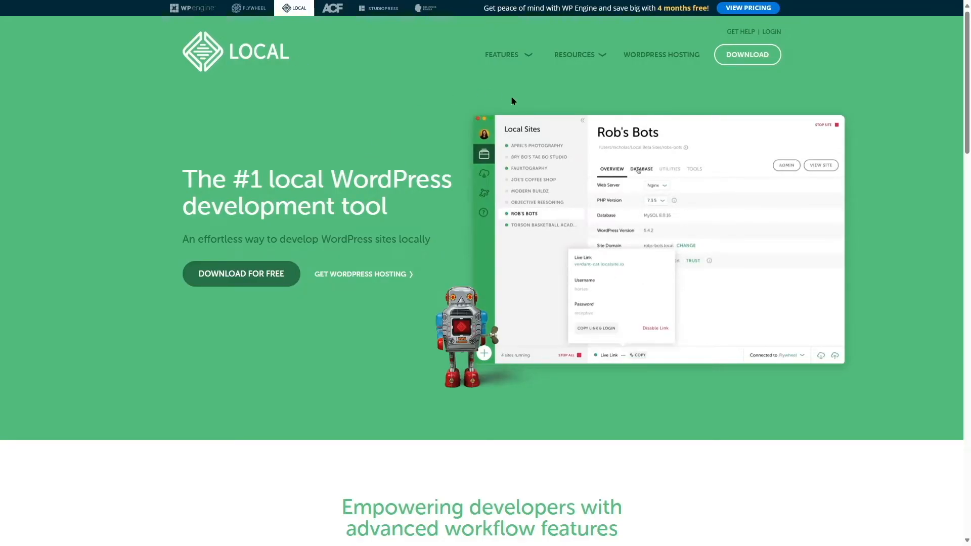
Step: Choose Windows in the Download Local form and get the Local 8.3.2 installer
left_click(642, 168)
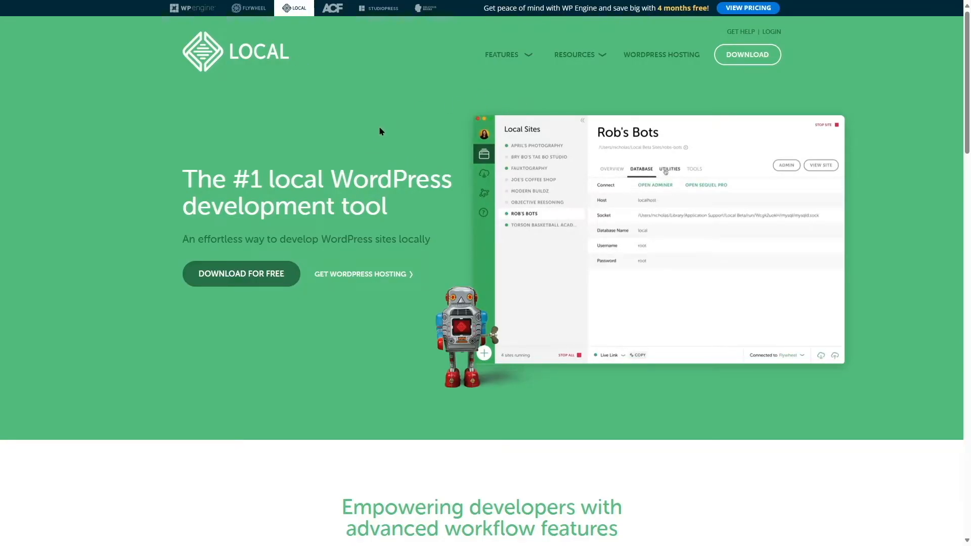
left_click(694, 168)
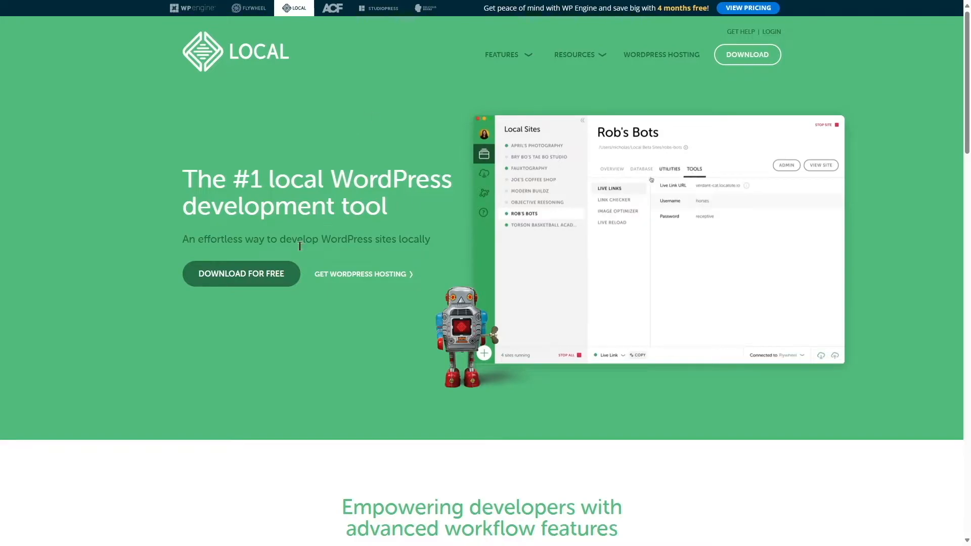
left_click(241, 273)
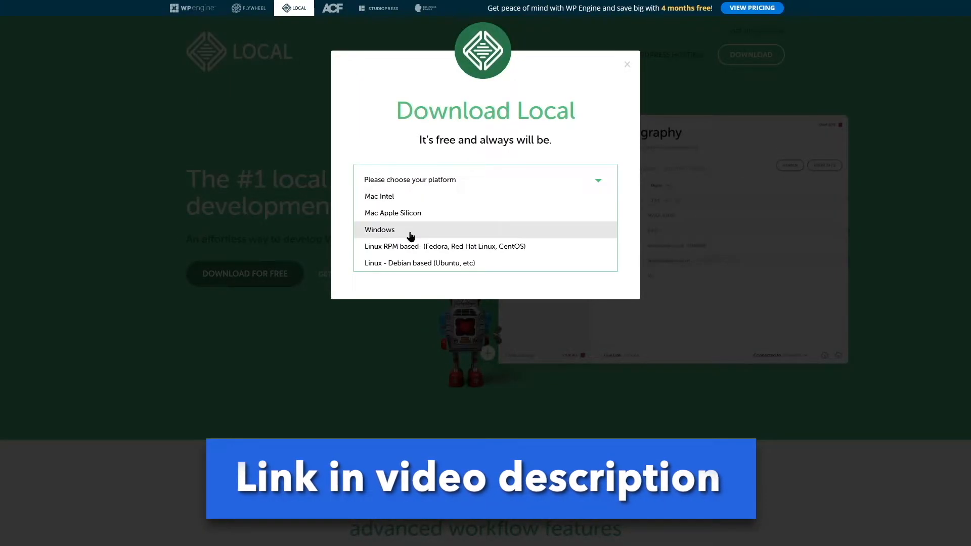
left_click(380, 230)
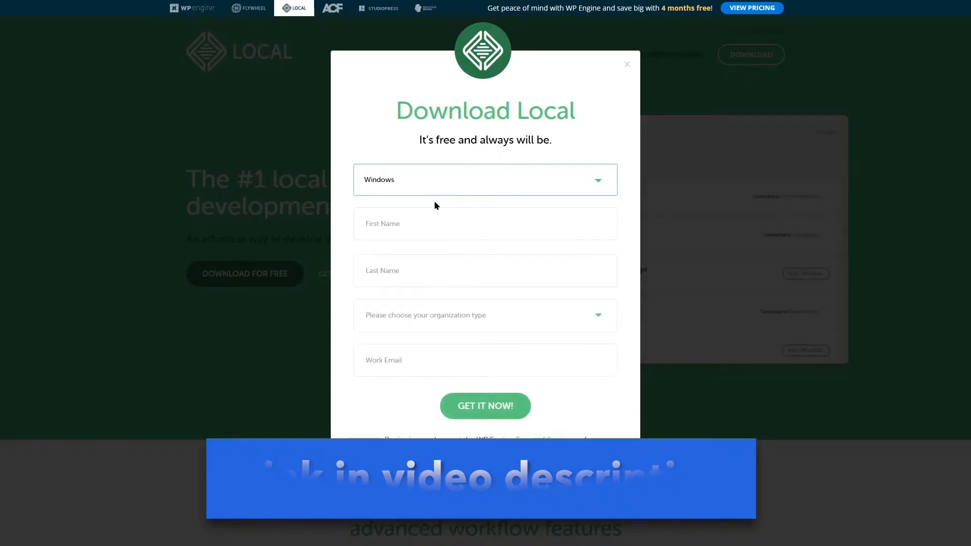
left_click(485, 224)
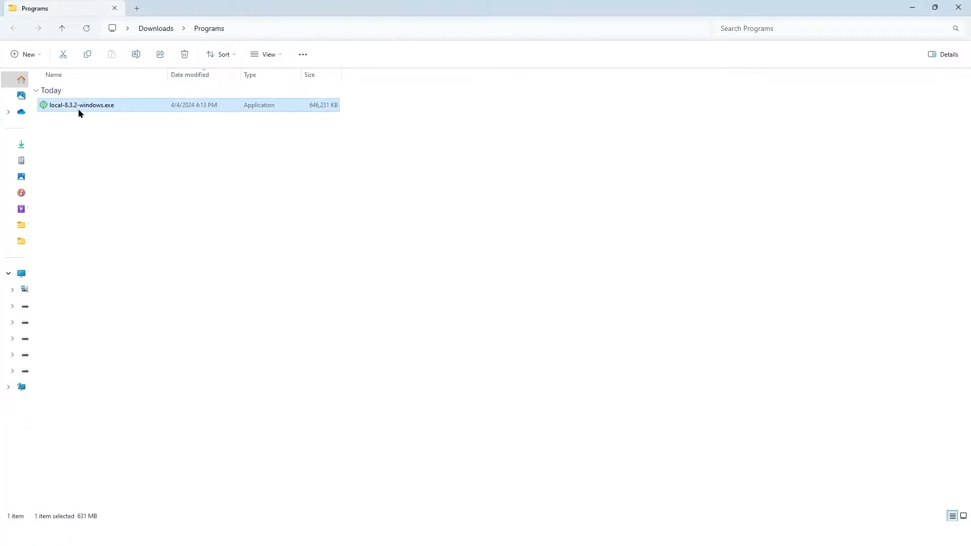
Step: Run local-8.3.2-windows.exe, install 'Only for me' to the default folder, finish with Run Local
double_click(80, 104)
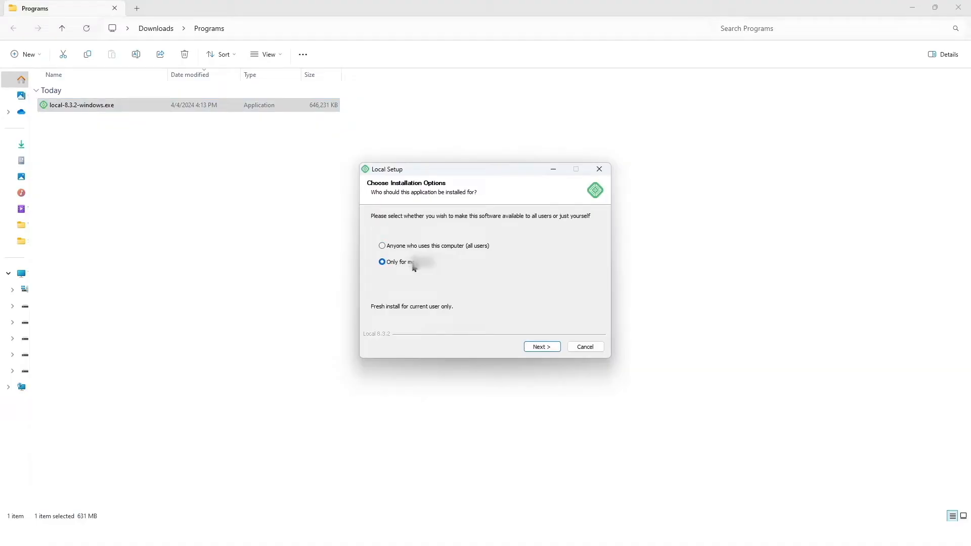
mouse_move(427, 284)
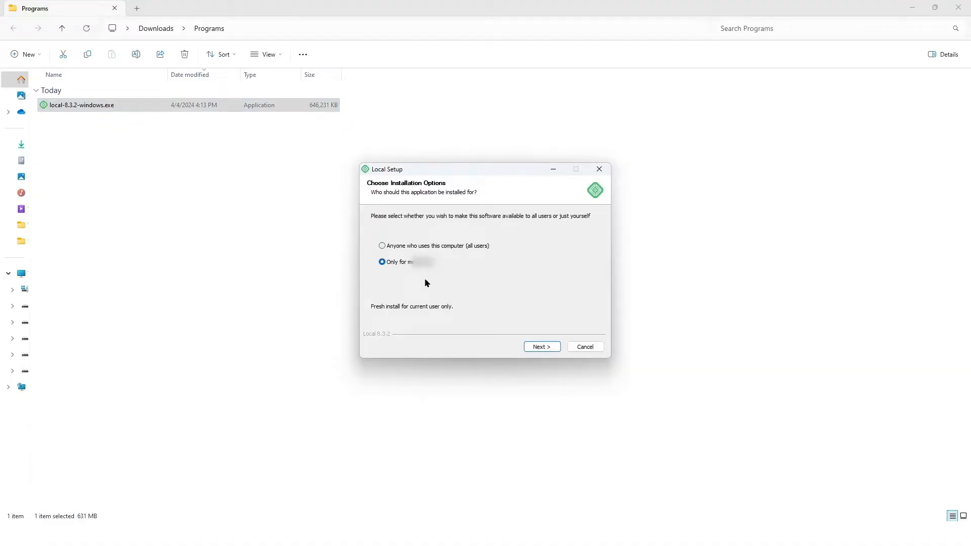
left_click(543, 346)
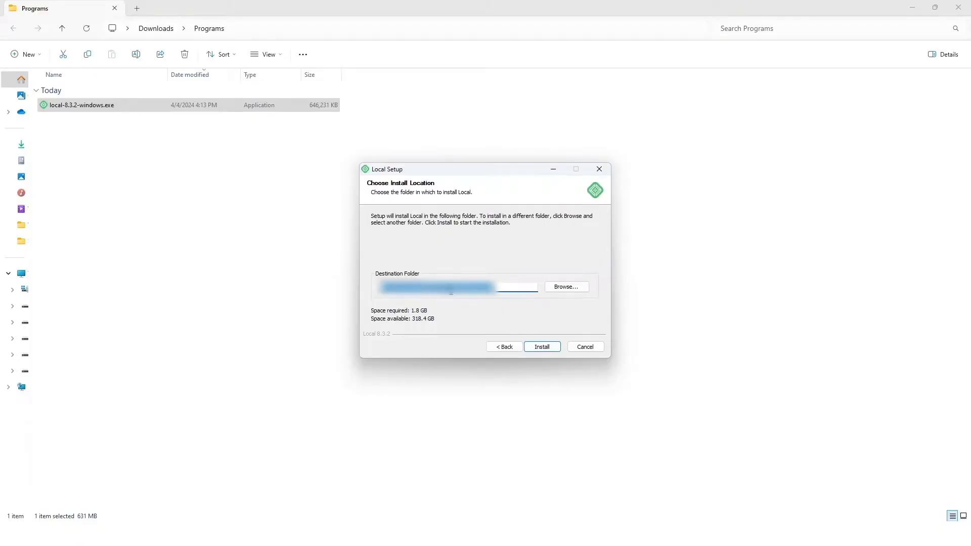
left_click(541, 346)
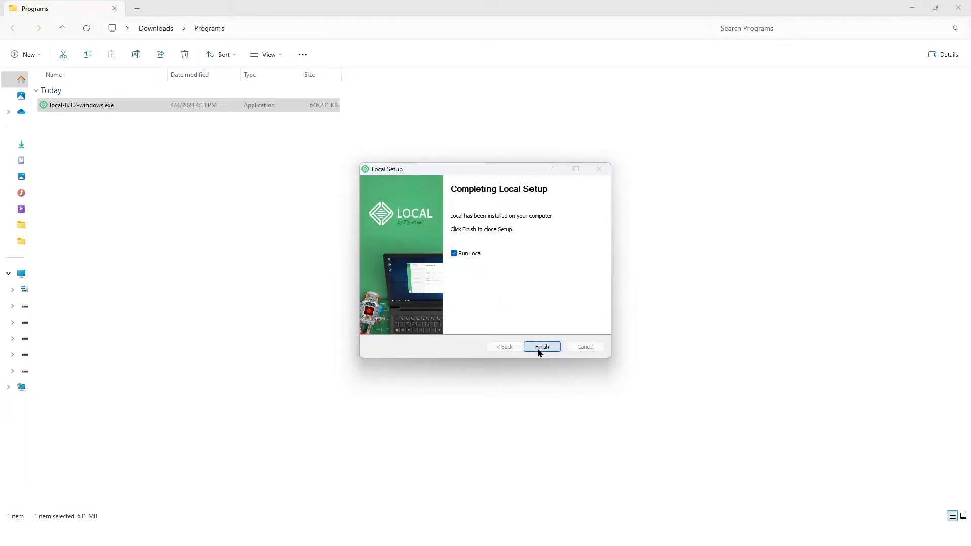
left_click(542, 347)
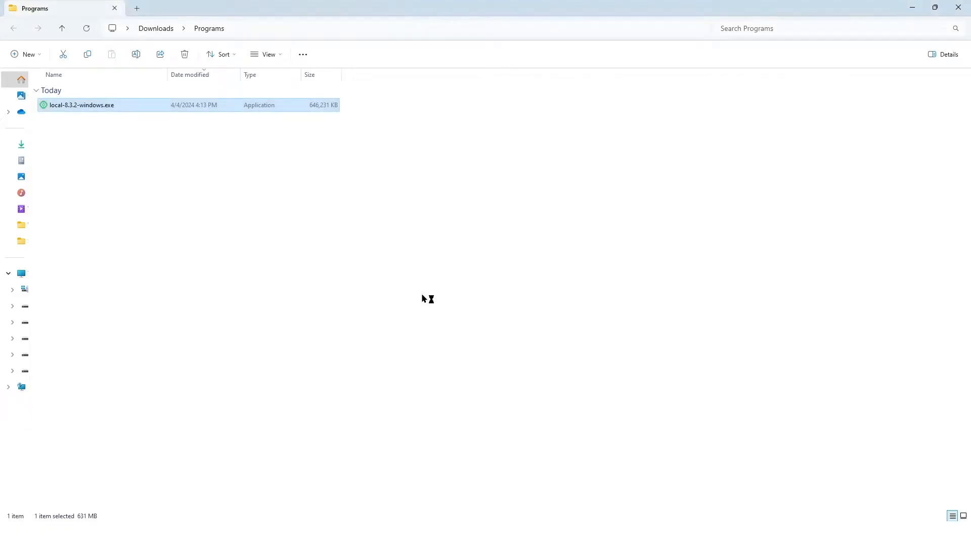
Step: In Local, start creating a brand-new site named Catering
double_click(81, 105)
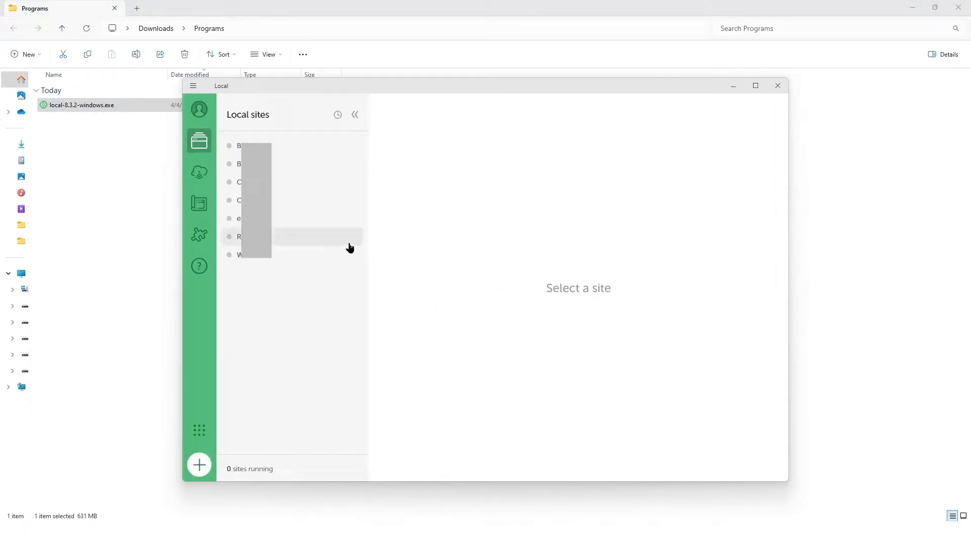
mouse_move(282, 237)
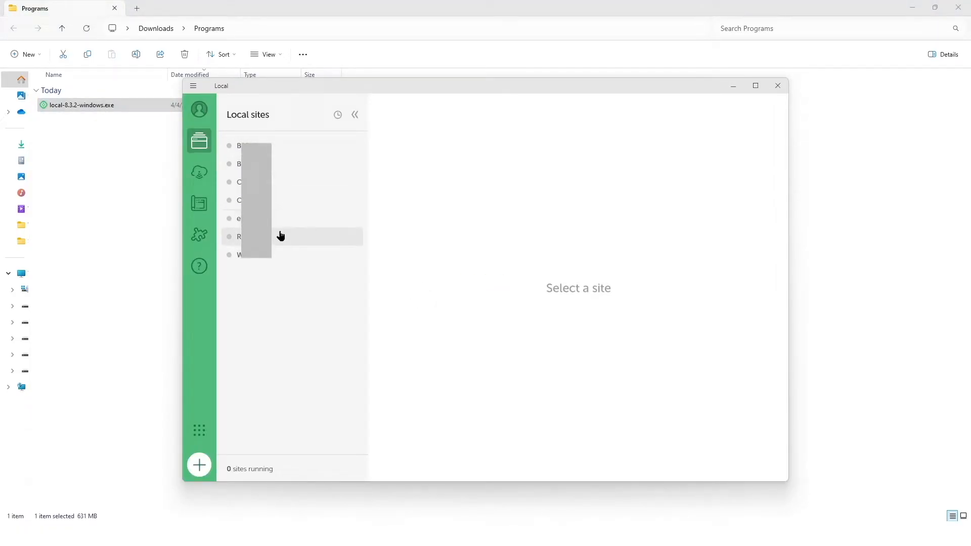
mouse_move(265, 310)
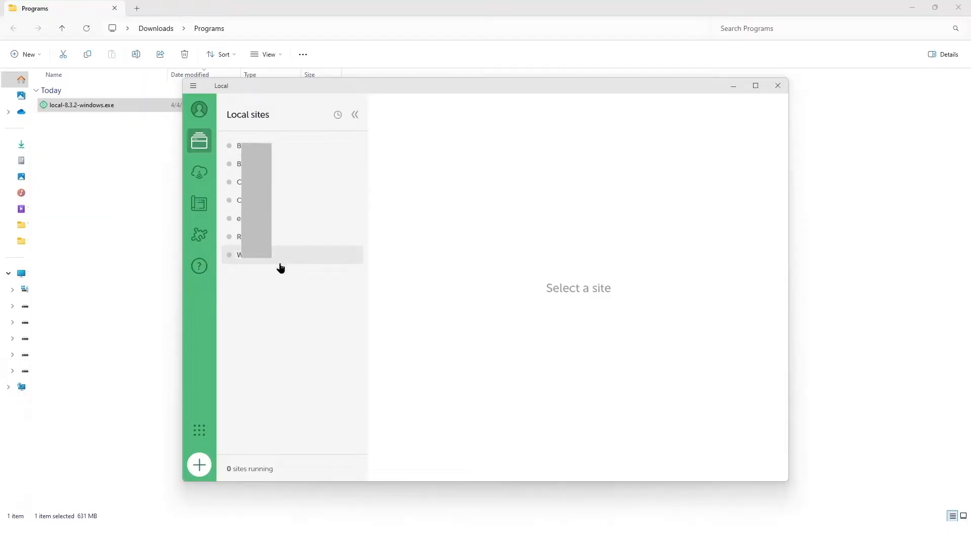
mouse_move(325, 156)
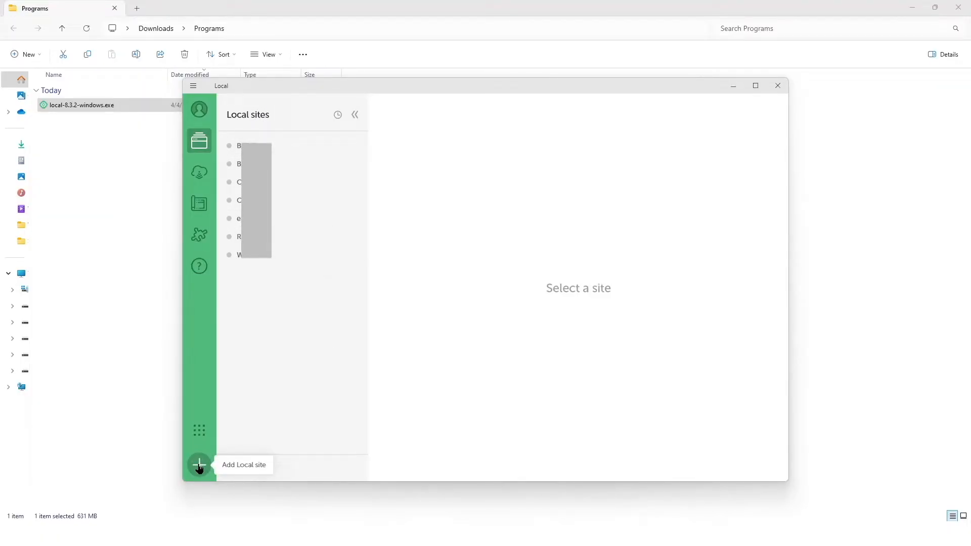
left_click(199, 464)
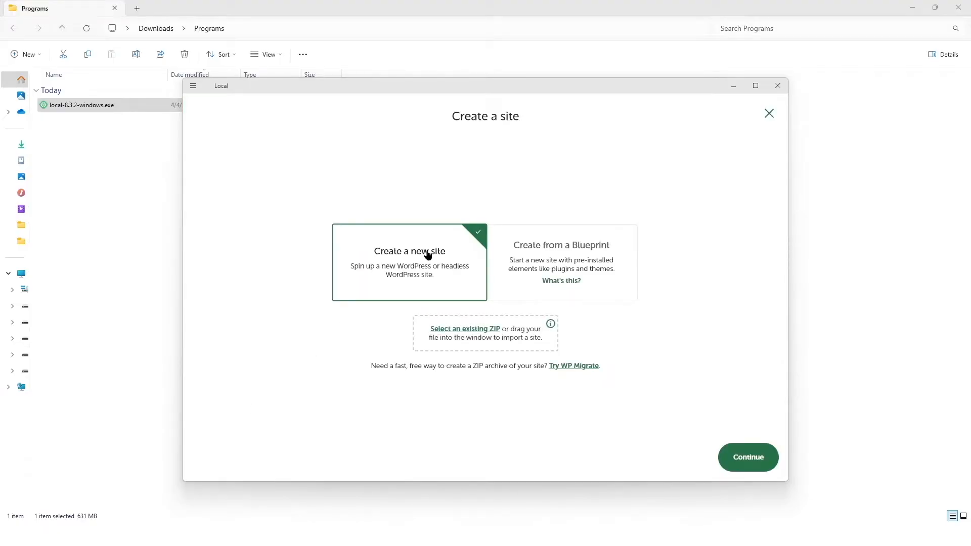
left_click(748, 457)
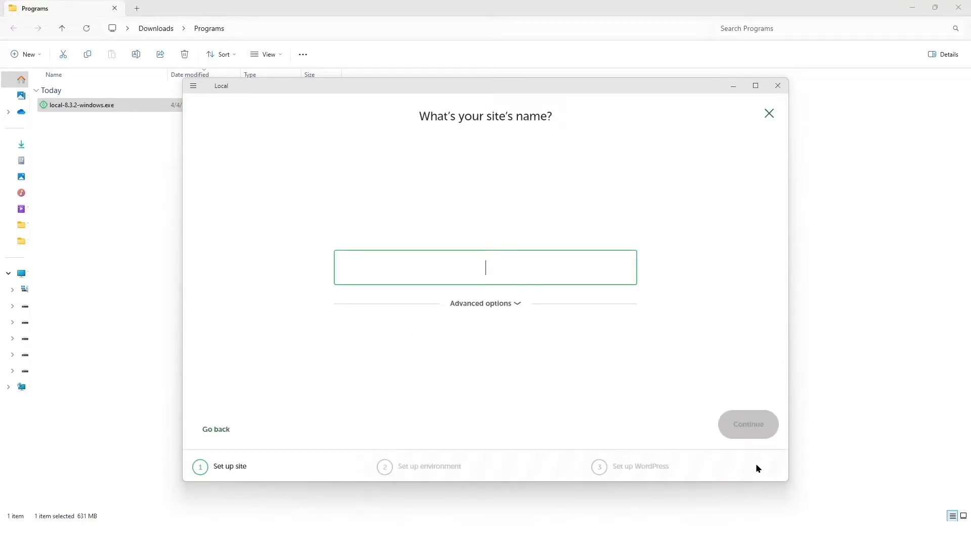
mouse_move(474, 263)
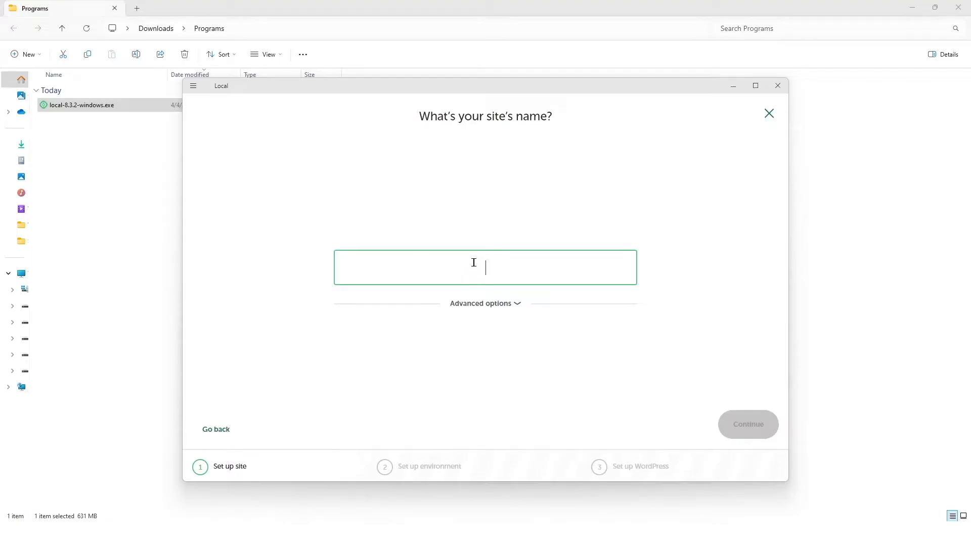
left_click(749, 424)
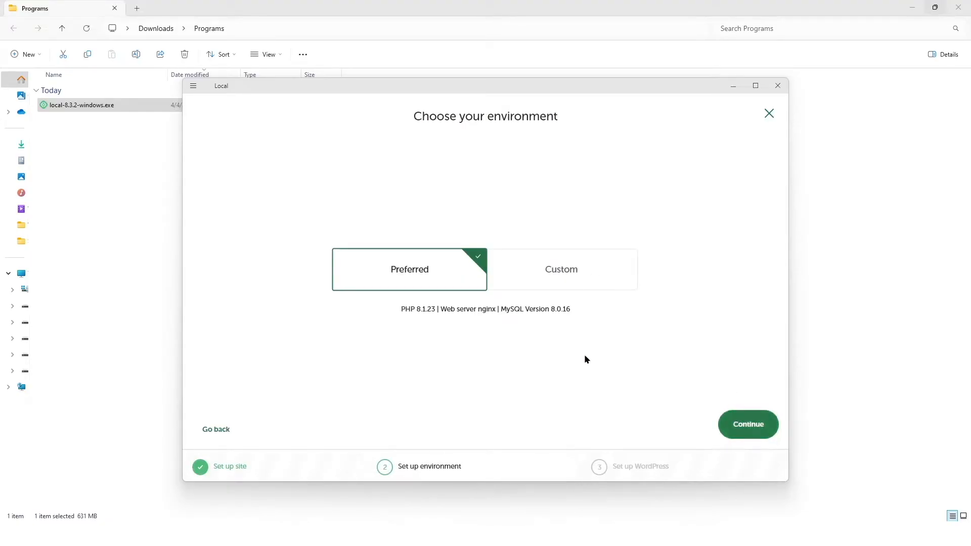
mouse_move(443, 273)
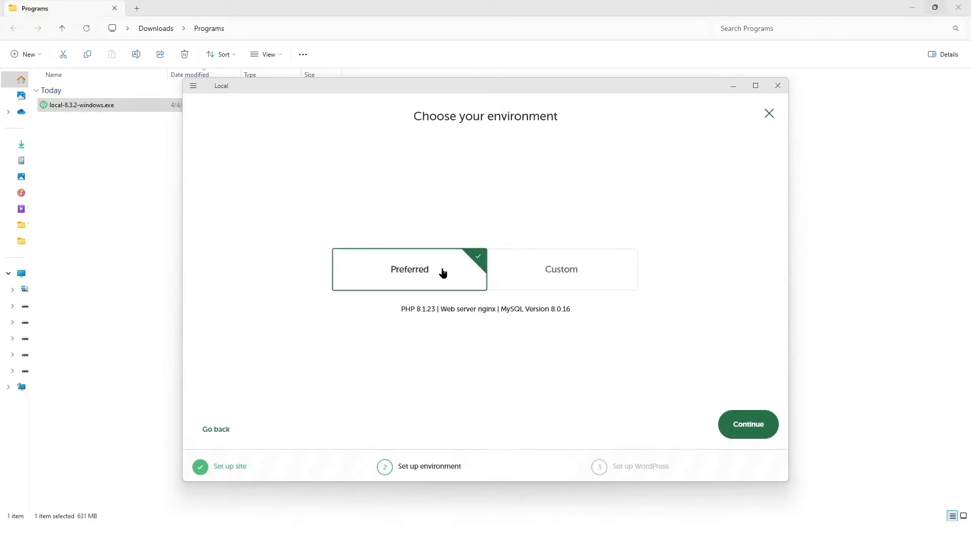
Step: Accept the Preferred environment, add the site with username user, and allow firewall access
left_click(748, 423)
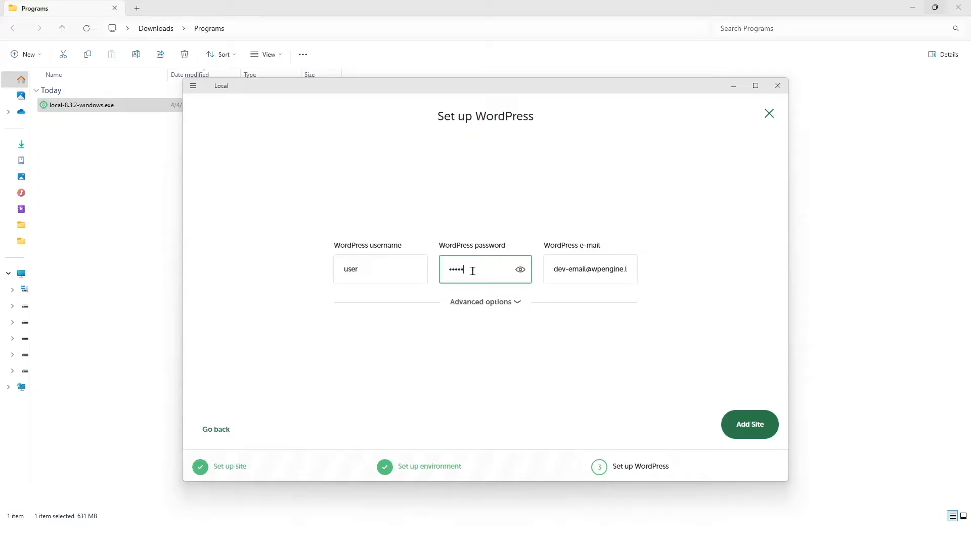
left_click(749, 424)
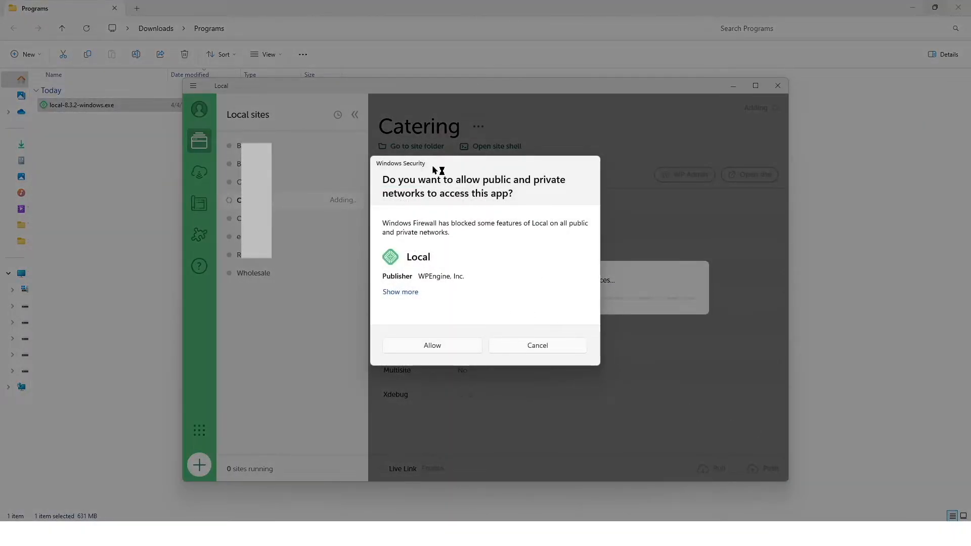
left_click(432, 346)
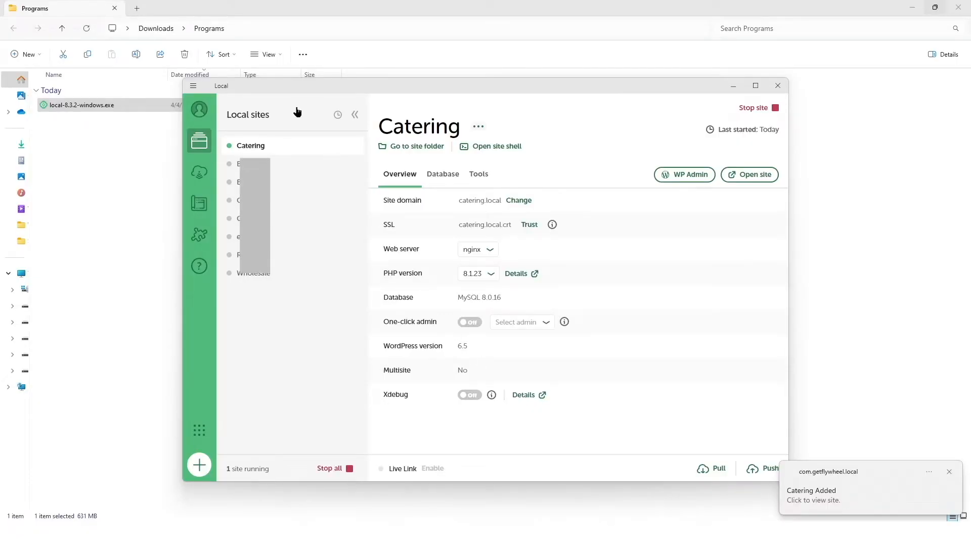
mouse_move(262, 142)
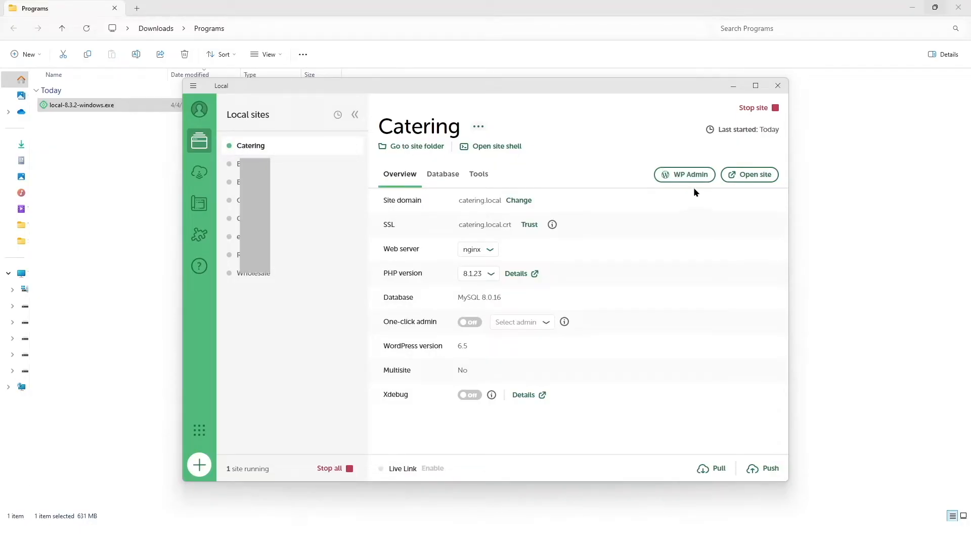
mouse_move(734, 178)
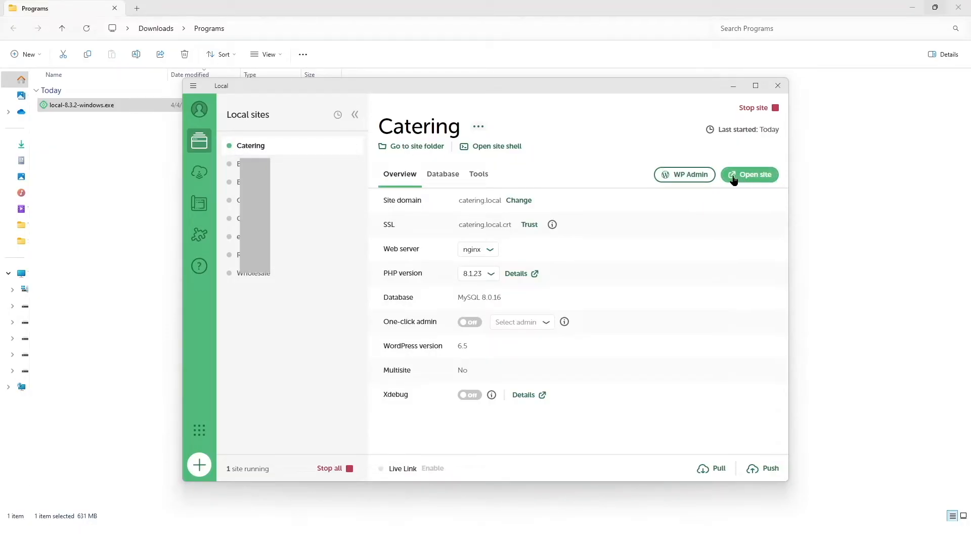
mouse_move(676, 180)
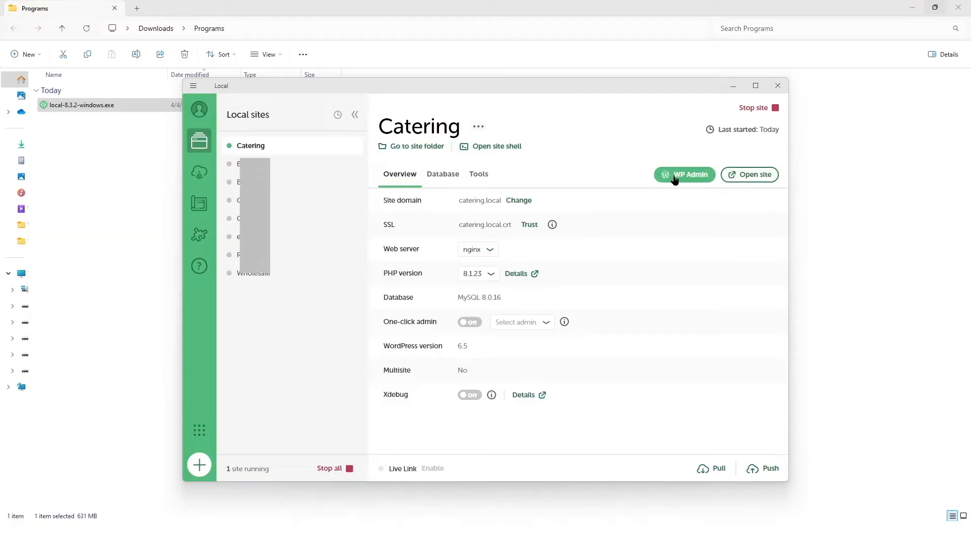
mouse_move(687, 181)
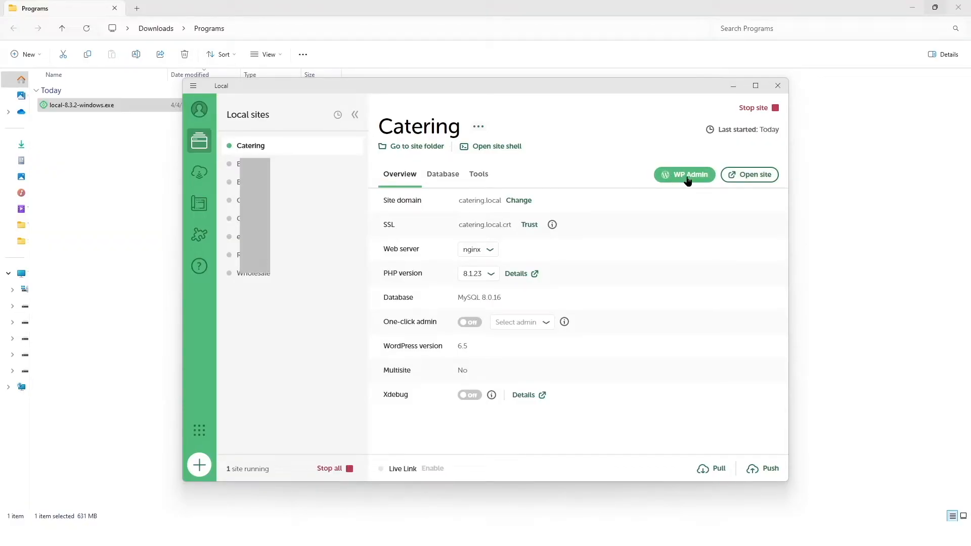
Step: Log in to the Catering site's WP Admin as user and reach the Dashboard
left_click(683, 174)
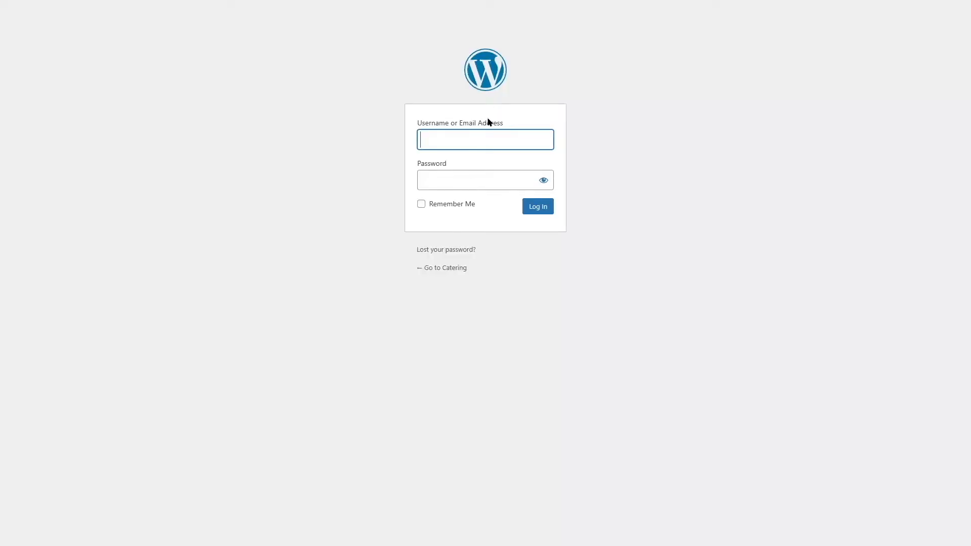
left_click(538, 207)
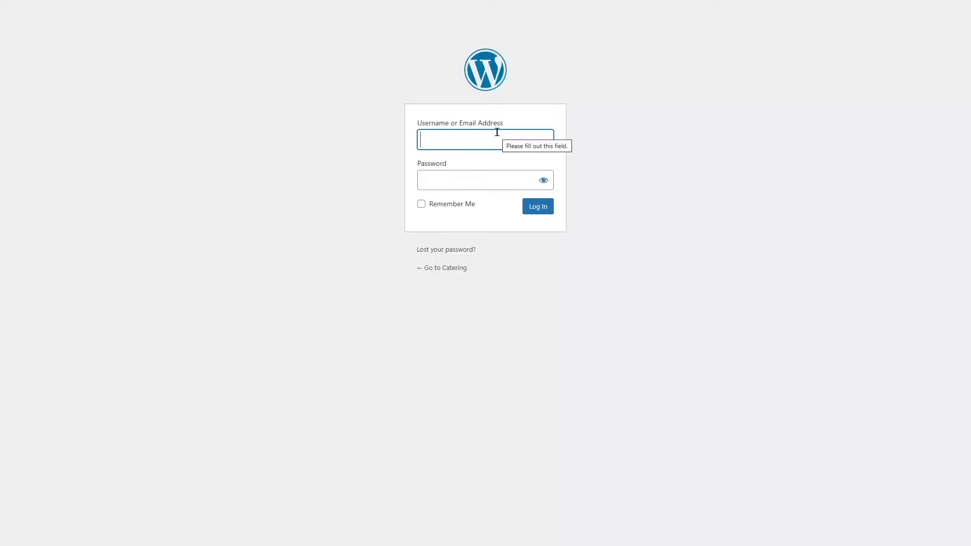
left_click(538, 206)
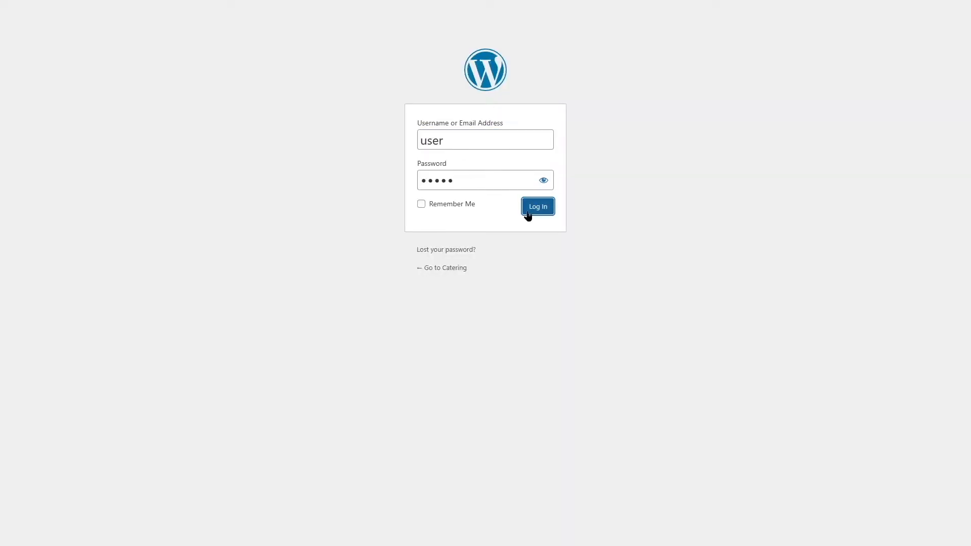
left_click(538, 206)
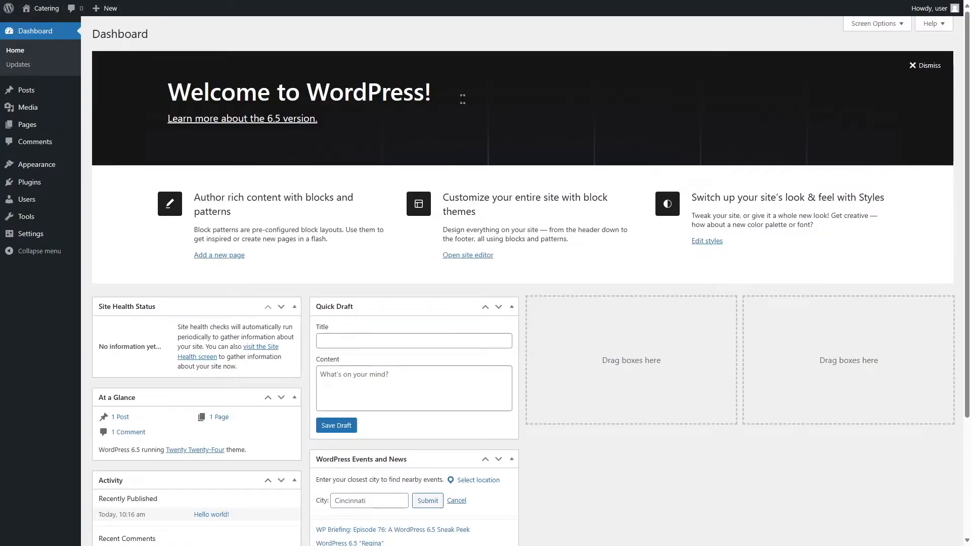
mouse_move(42, 9)
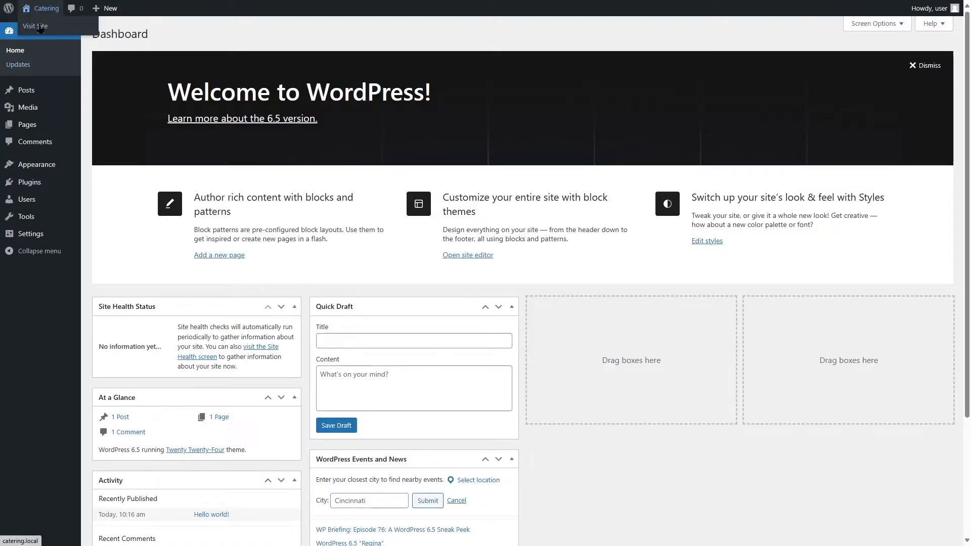
left_click(32, 26)
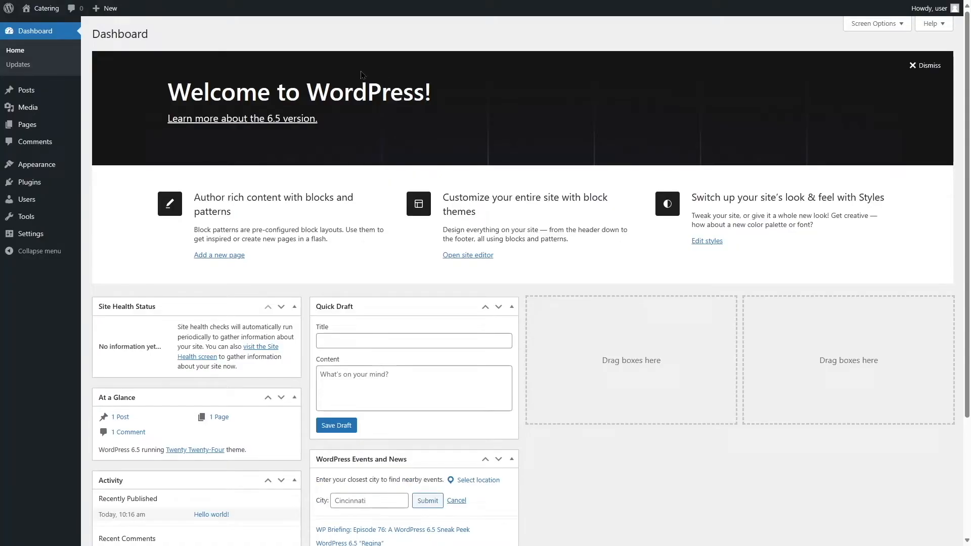
mouse_move(85, 154)
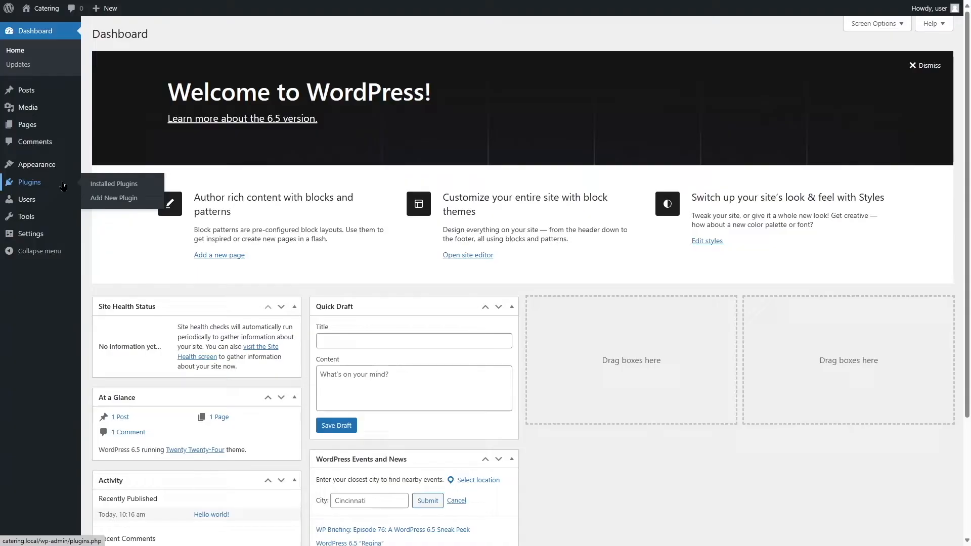
mouse_move(124, 183)
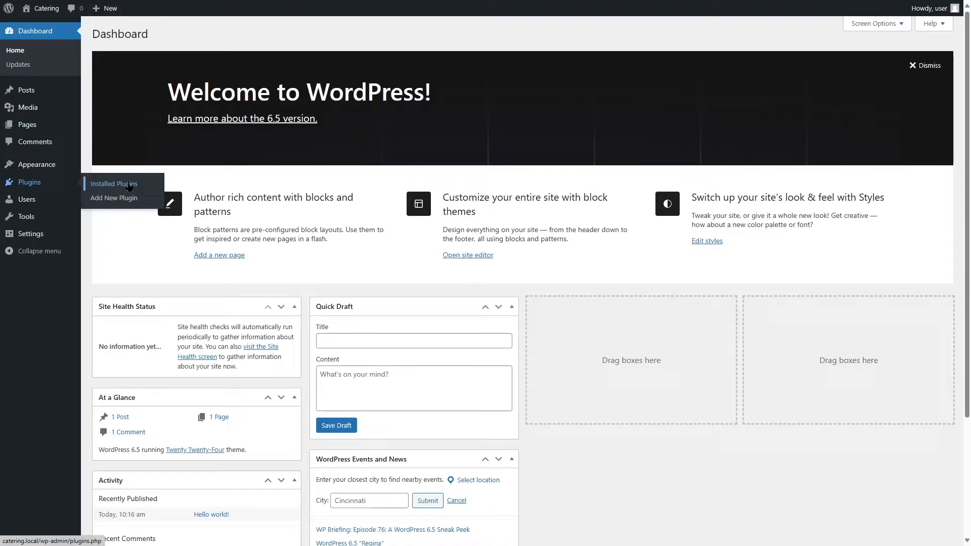
Step: Search 'all in one wp migration' on the local site, then install and activate it
left_click(113, 198)
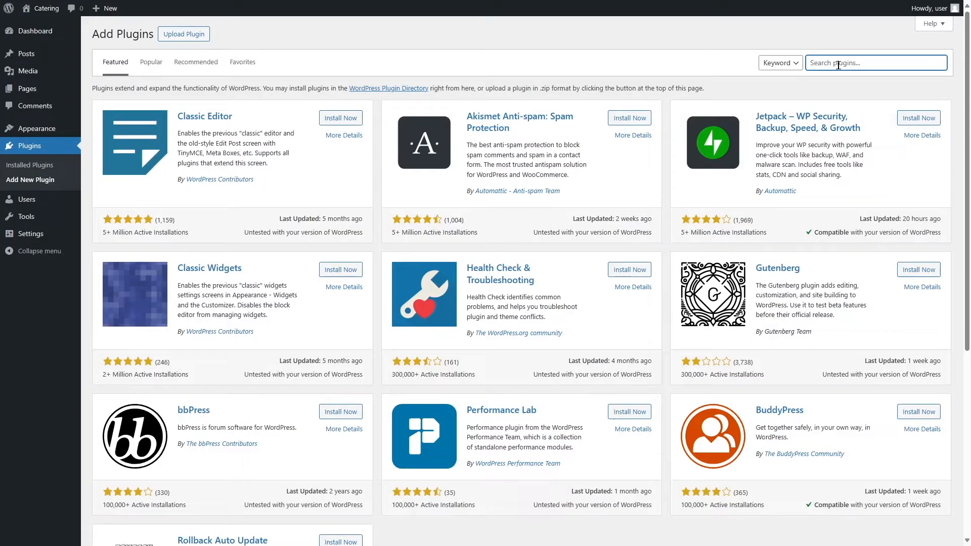
type("all in one wp migration")
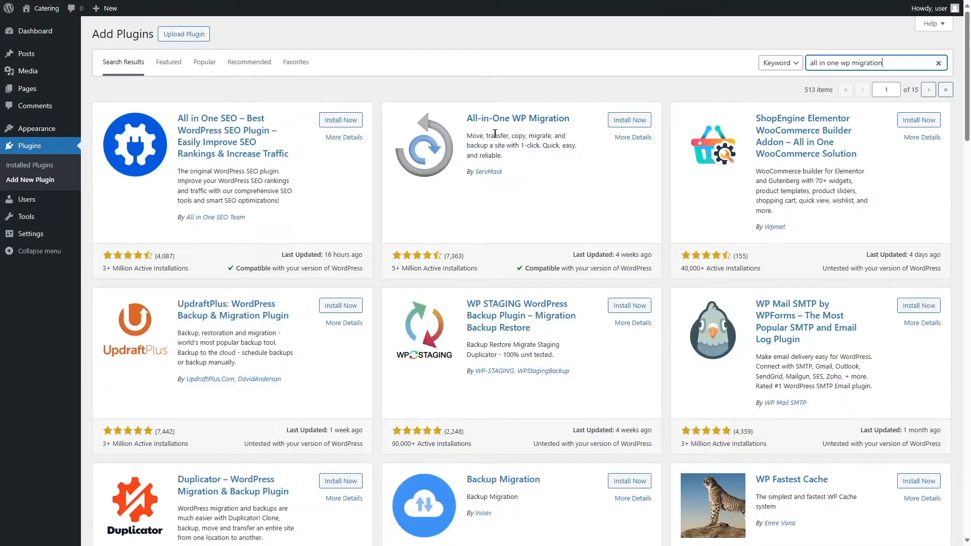
left_click(629, 119)
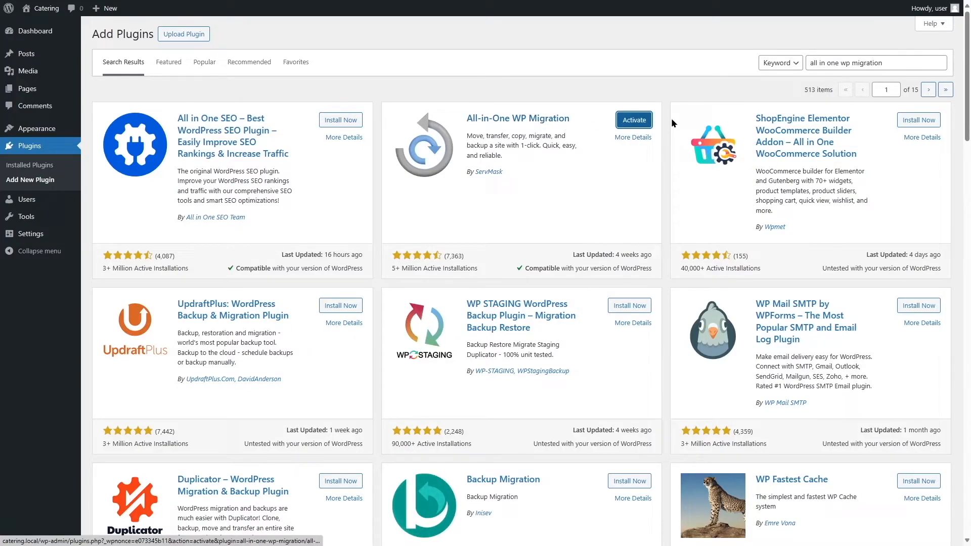
left_click(633, 119)
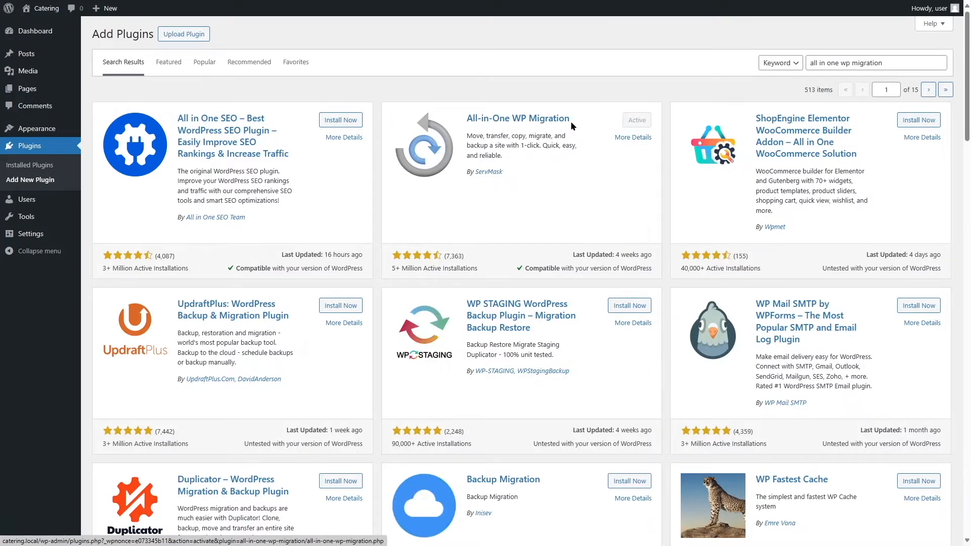
mouse_move(27, 199)
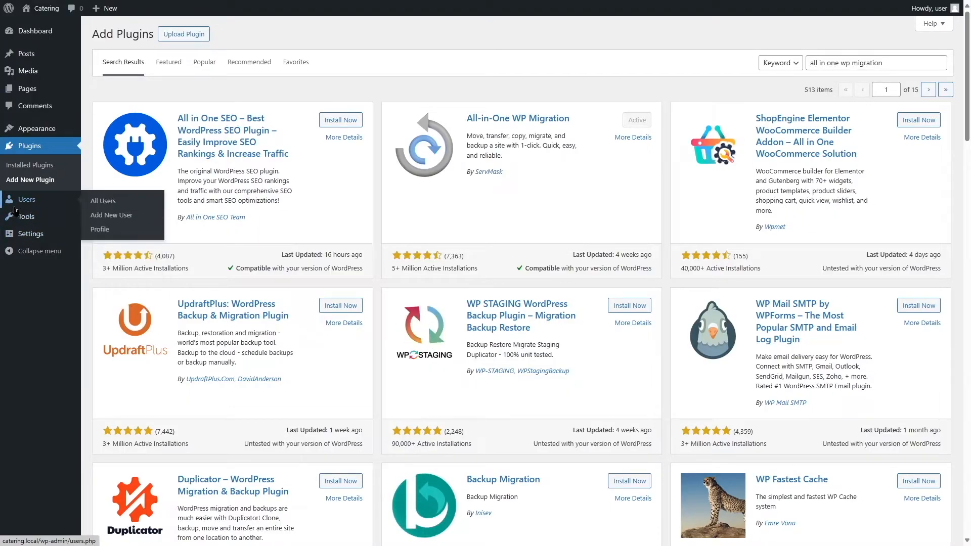
mouse_move(161, 264)
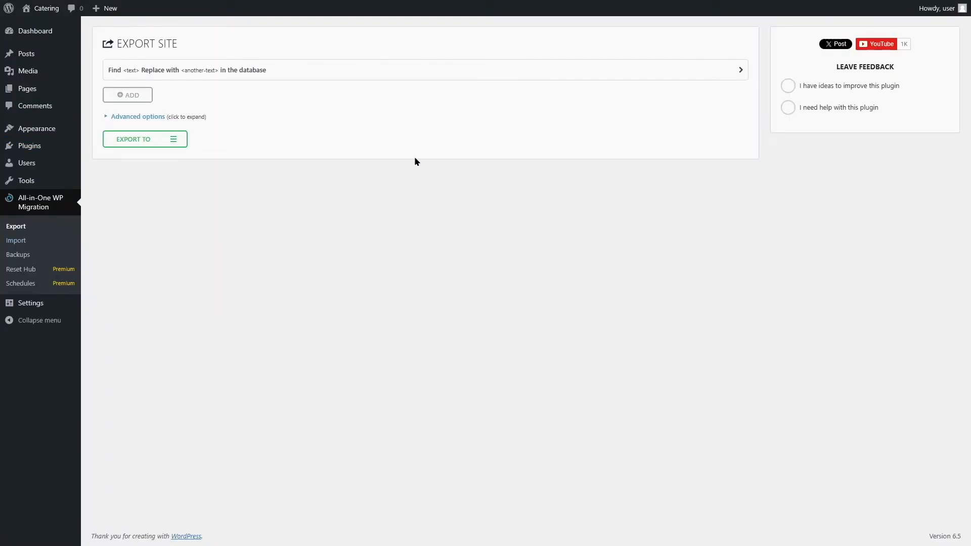
mouse_move(15, 242)
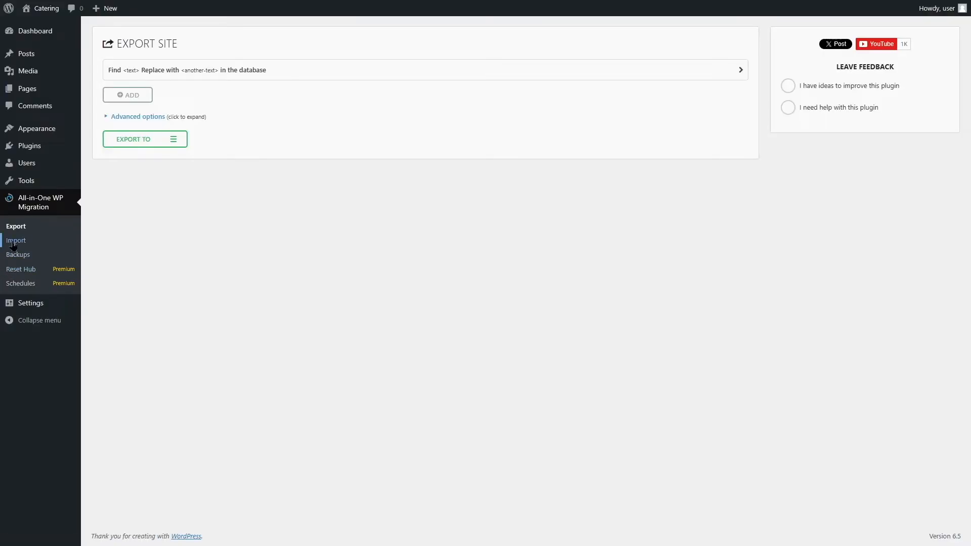
Step: Start an All-in-One WP Migration import of the backup from a local file
left_click(16, 240)
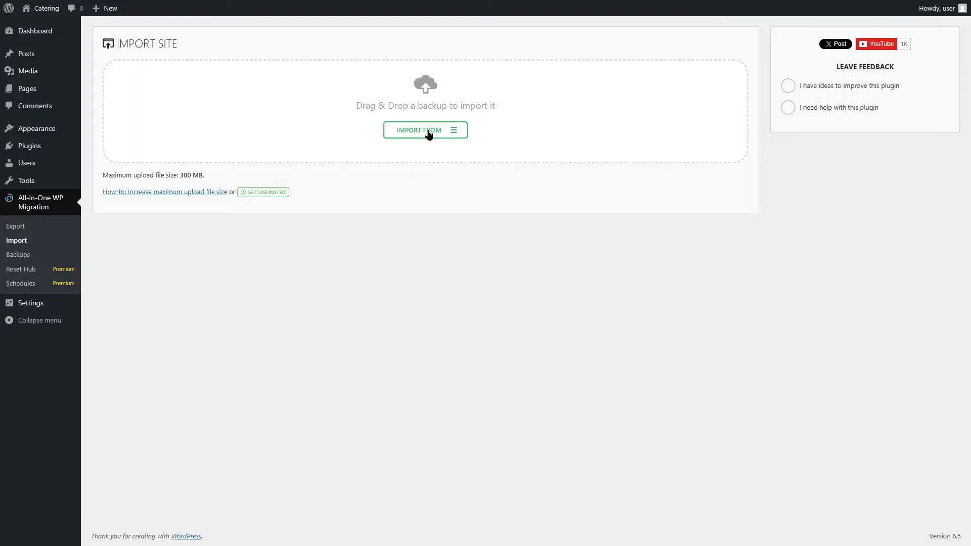
left_click(425, 129)
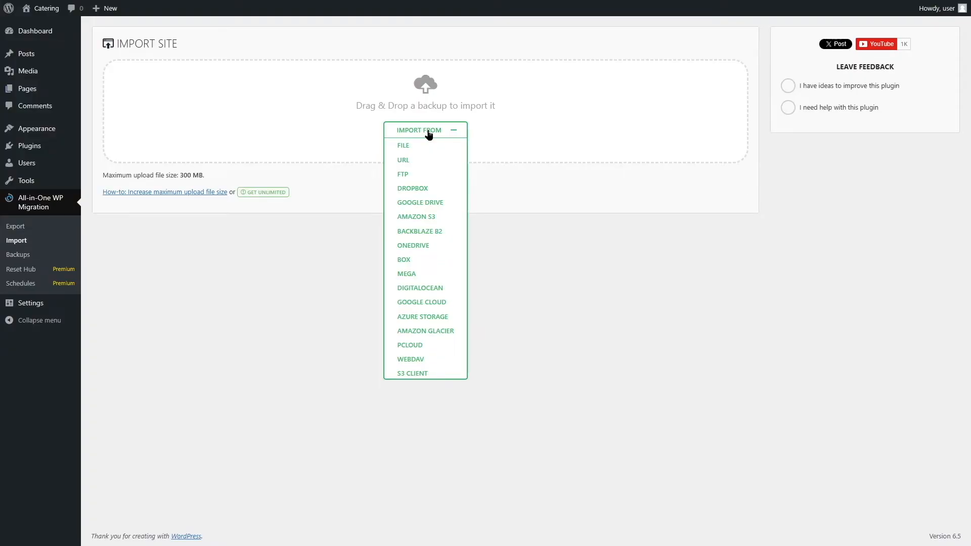
left_click(402, 146)
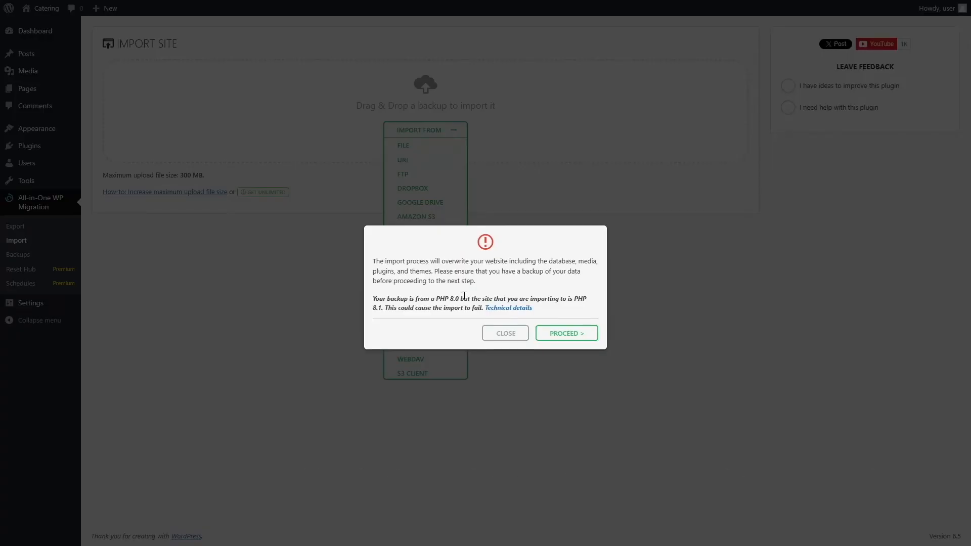
mouse_move(799, 142)
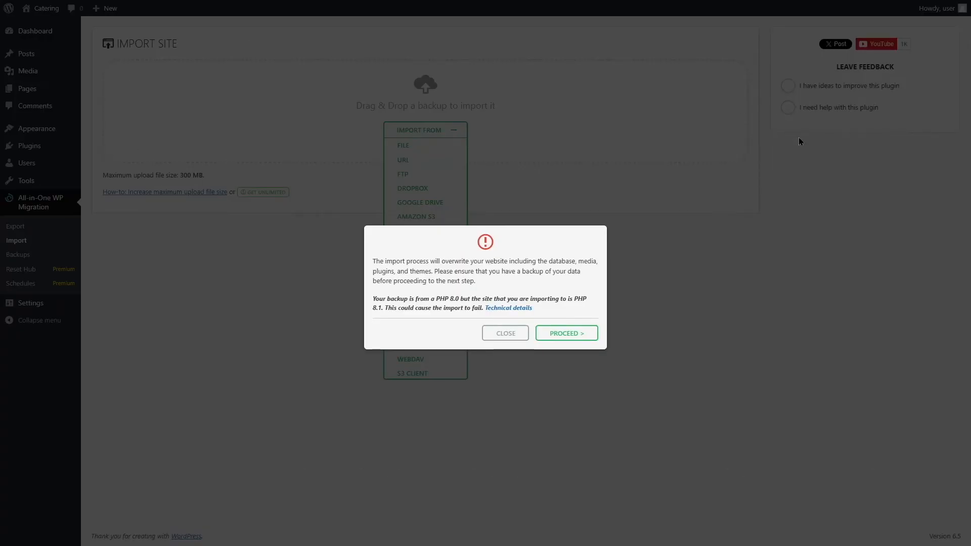
mouse_move(585, 110)
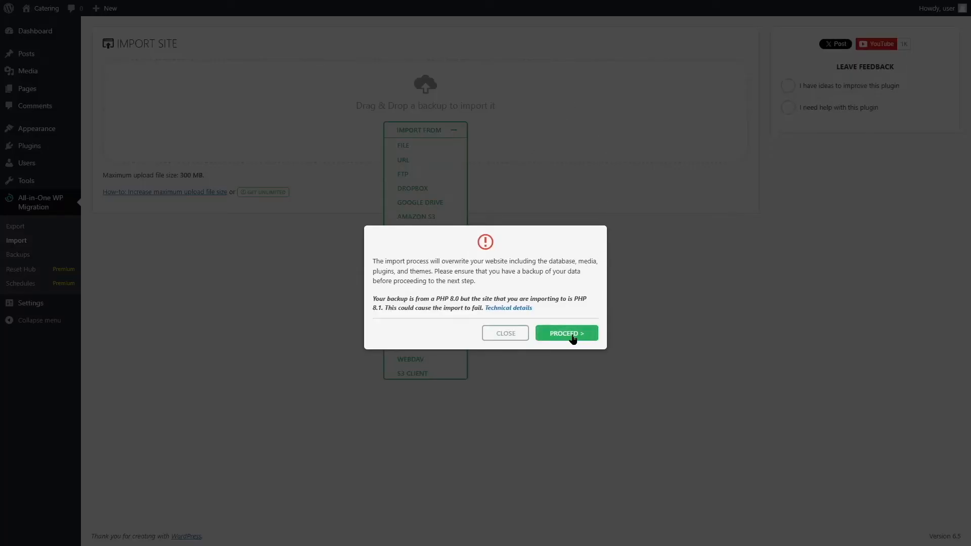
Step: Accept the full-overwrite warning and let the backup import run to success
left_click(566, 334)
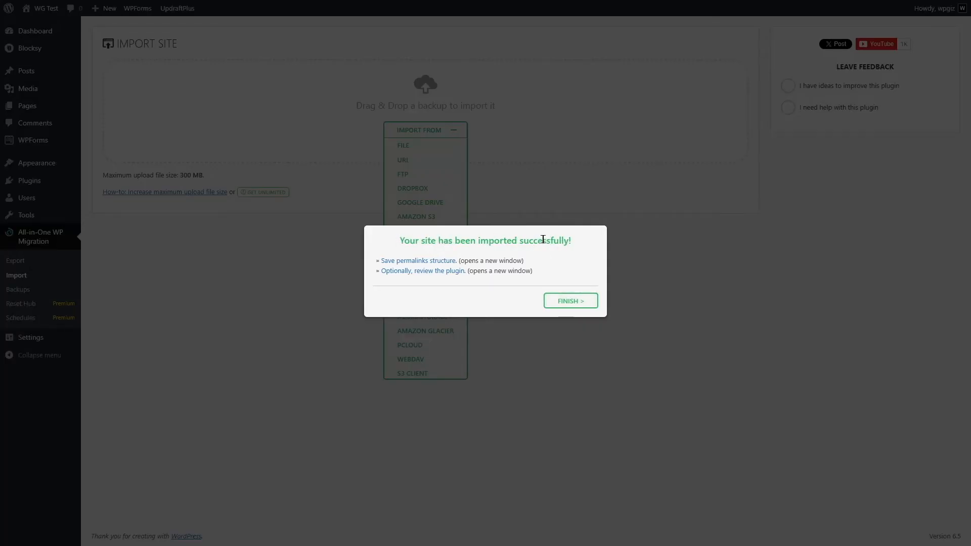
mouse_move(391, 267)
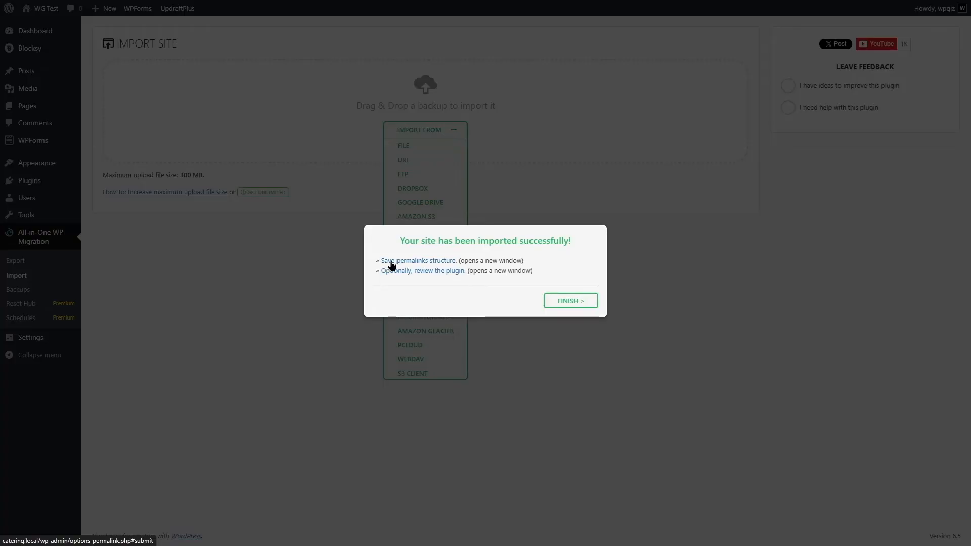
mouse_move(405, 279)
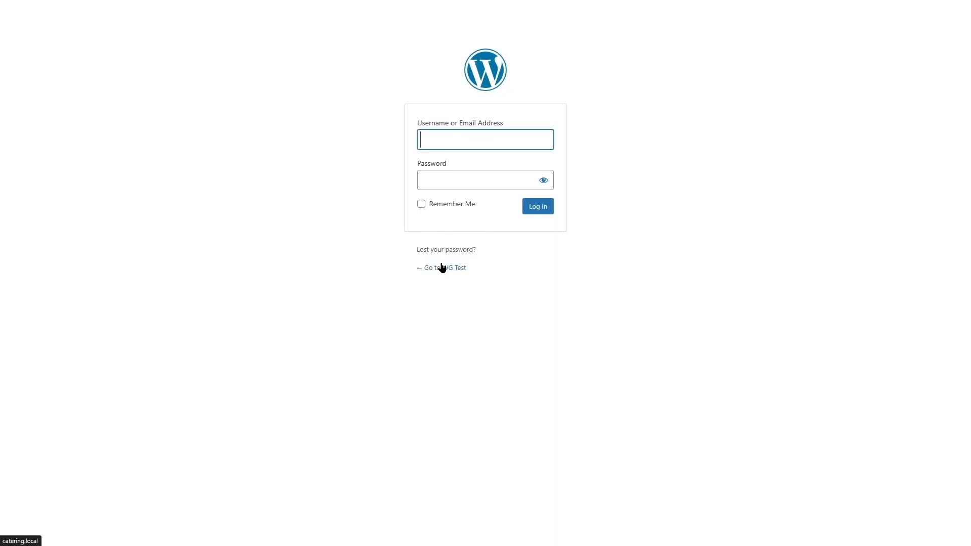
mouse_move(507, 208)
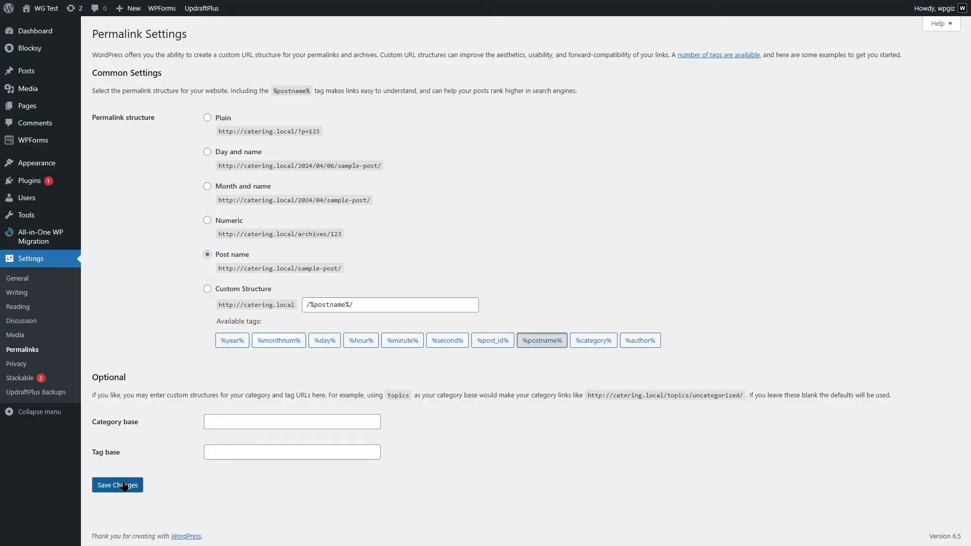
Step: Re-save the post name permalink structure on the imported WG Test site
left_click(117, 486)
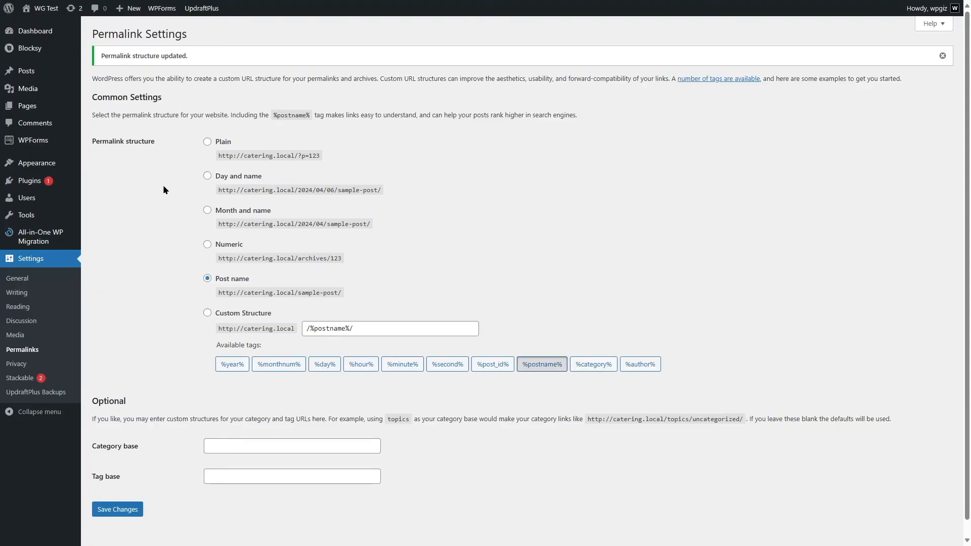
mouse_move(45, 8)
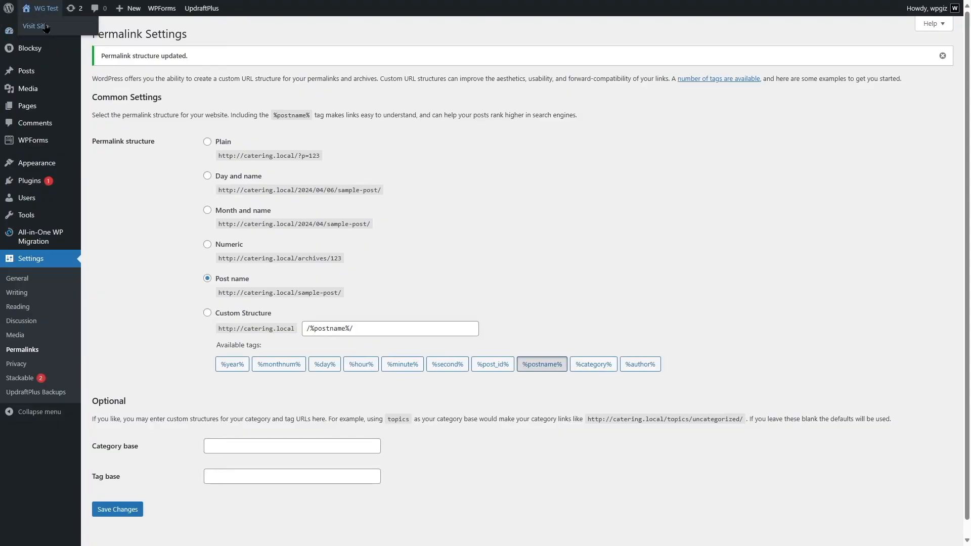
Step: Visit the migrated catering site's public home page on catering.local
left_click(40, 24)
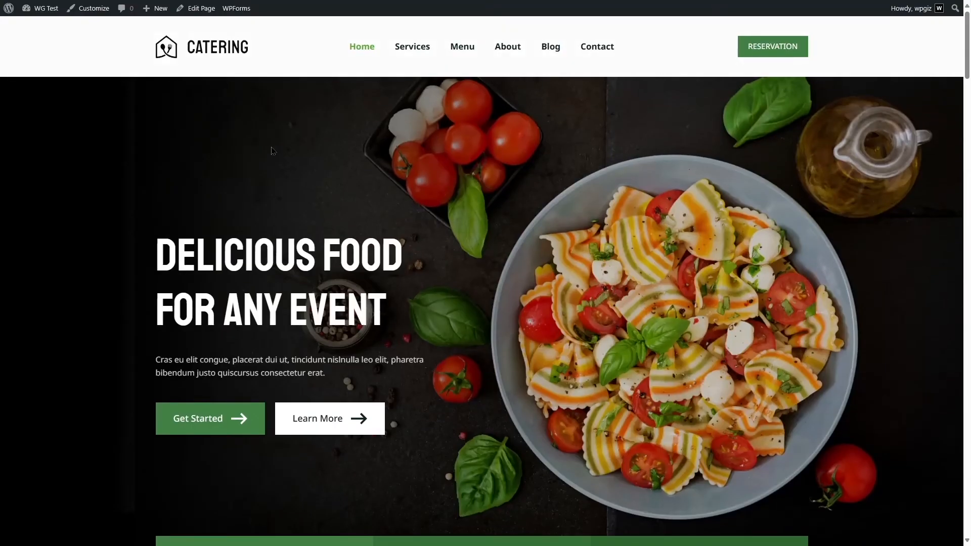
mouse_move(170, 93)
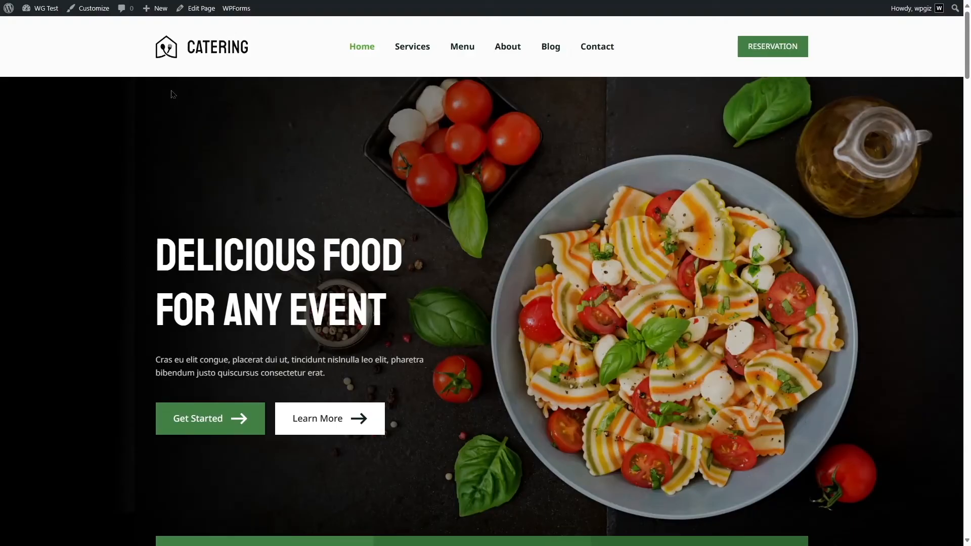
mouse_move(399, 178)
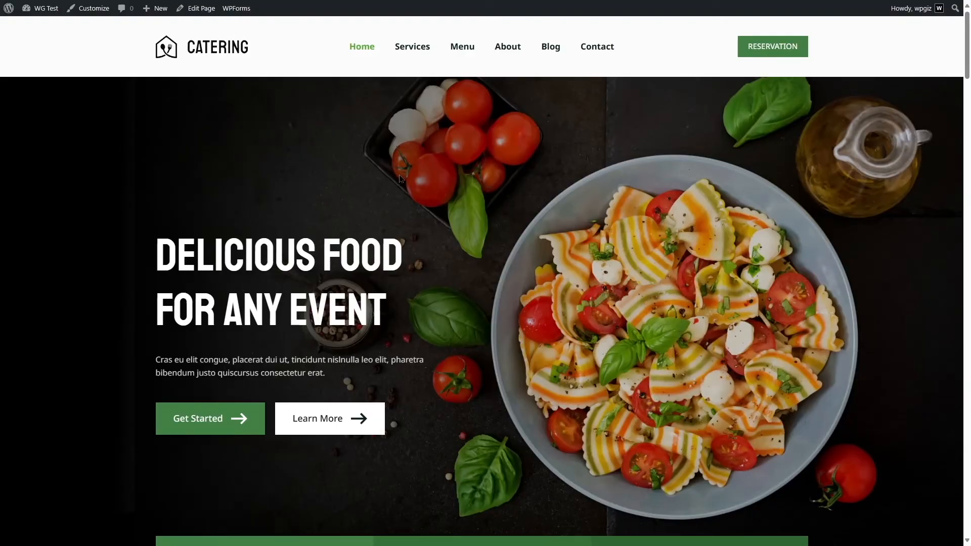
mouse_move(59, 35)
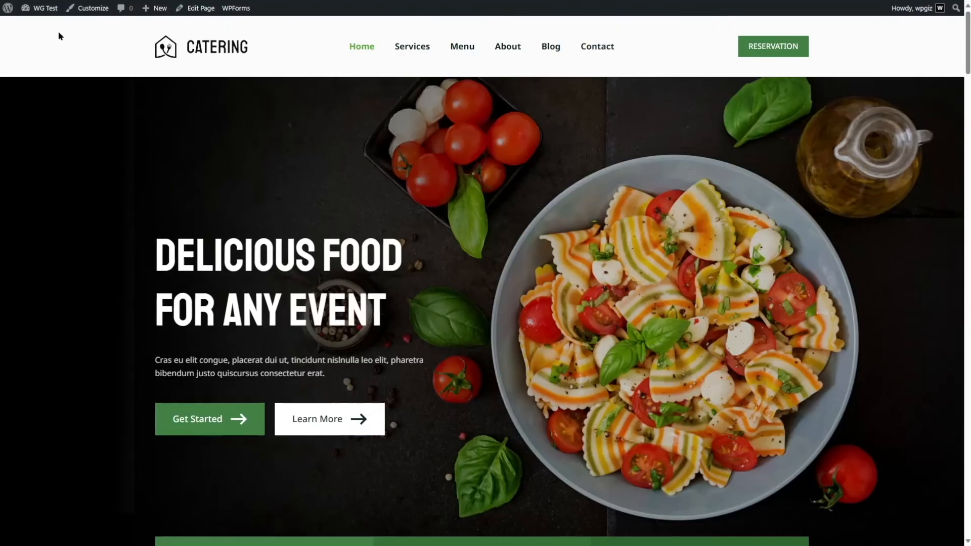